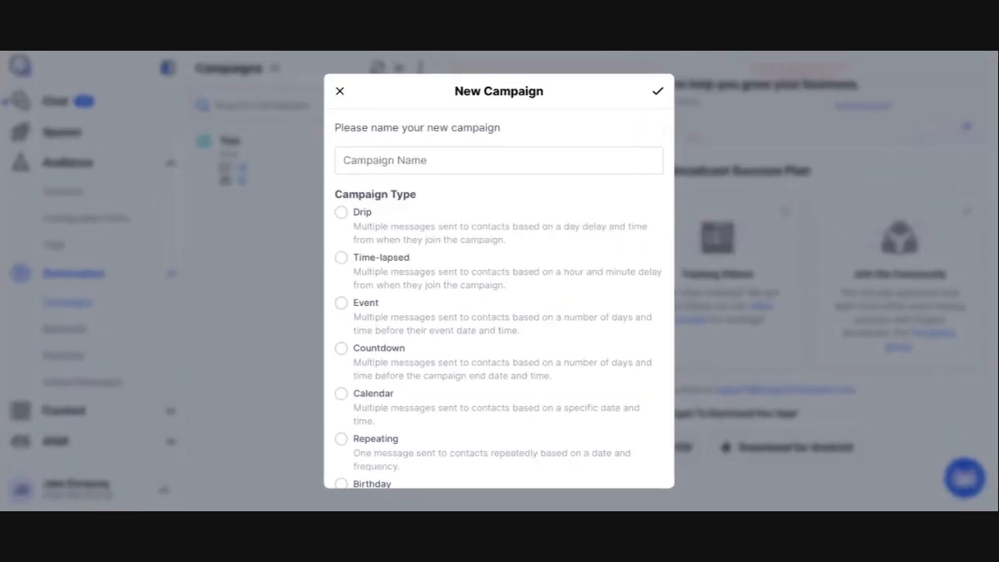
Start a fresh campaign and enter the name '2-2-2 Customer Follow Up'
click(340, 90)
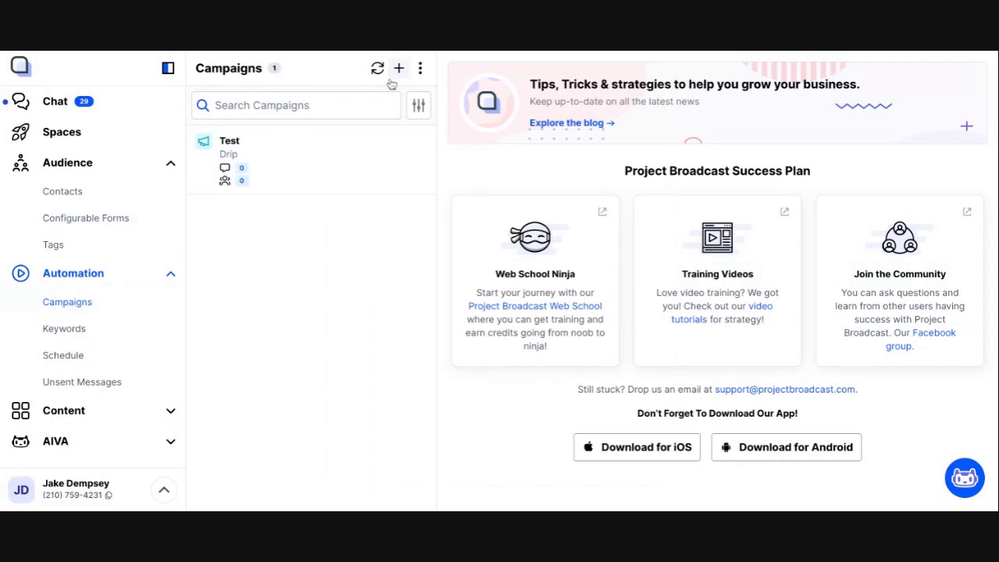
click(399, 68)
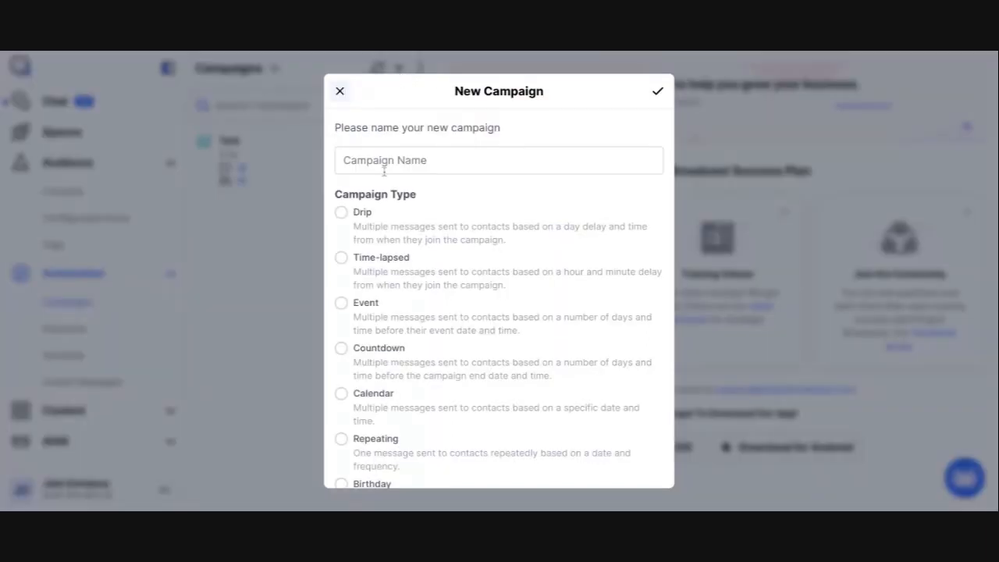
click(341, 212)
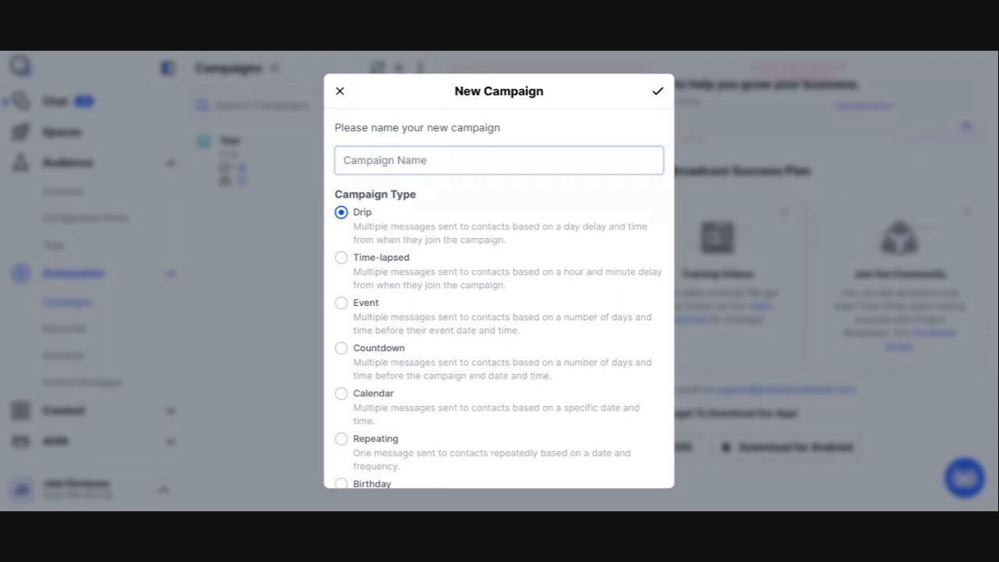
text(2)
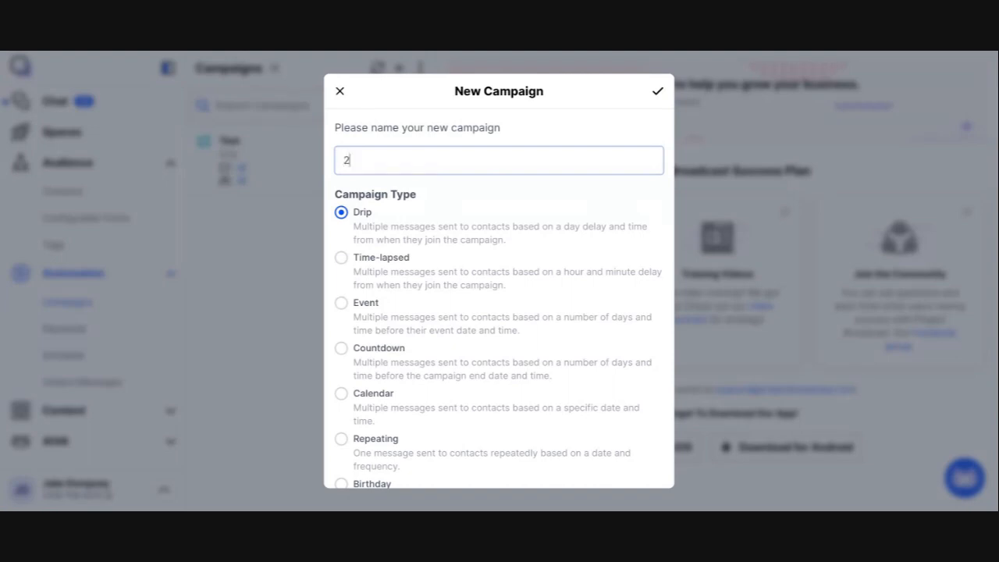
text(-2-2 F)
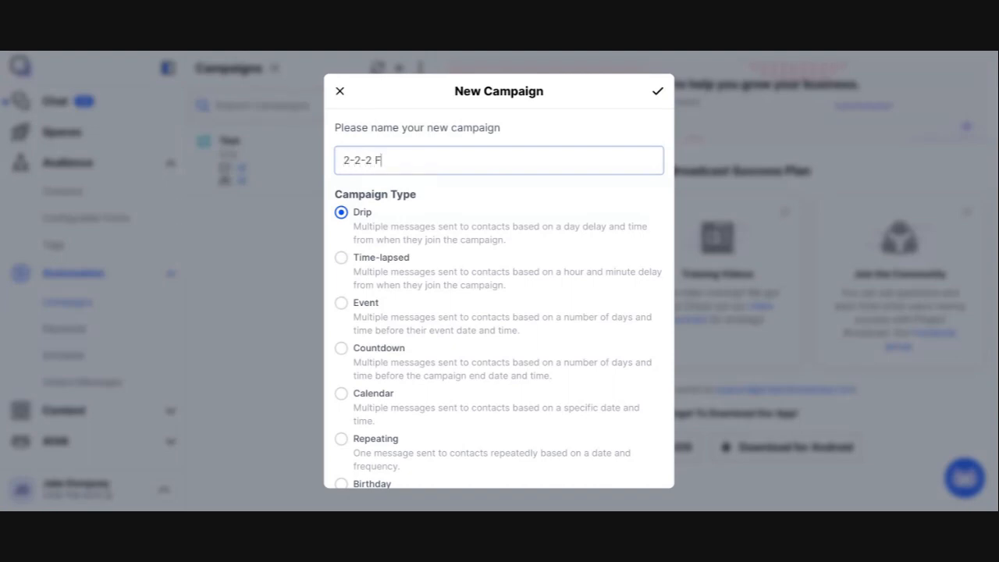
text(Customer Follow)
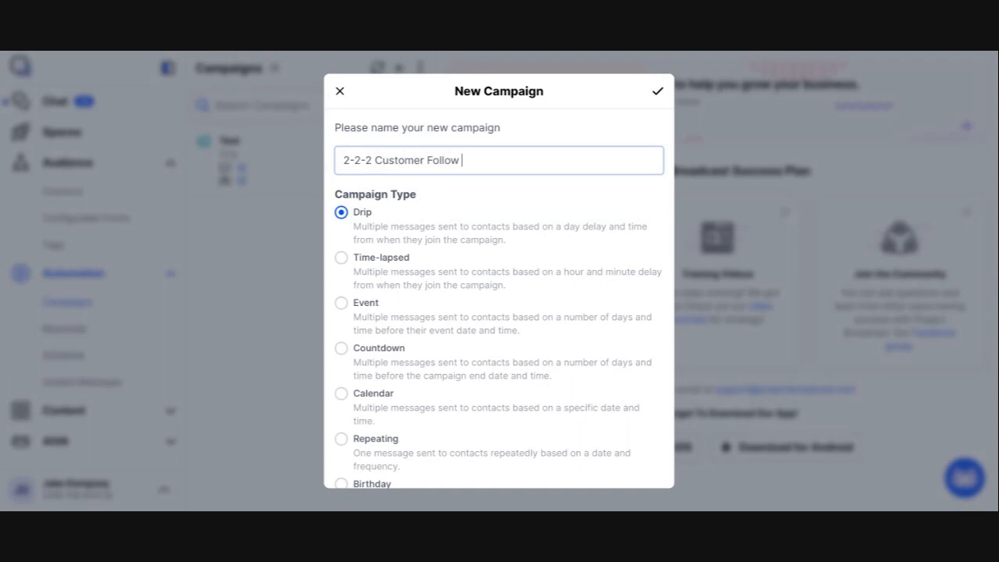
text(Up)
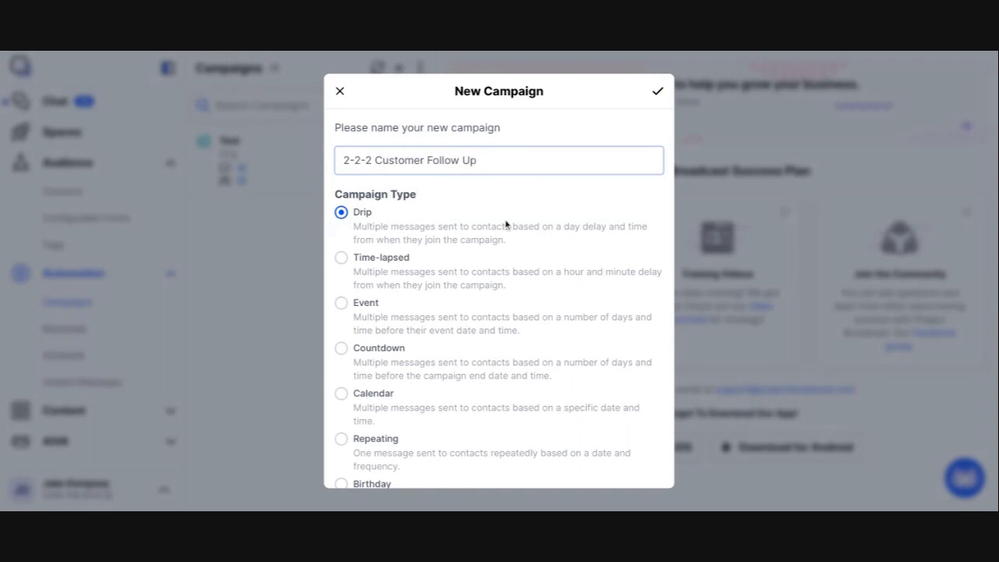
Save the '2-2-2 Customer Follow Up' campaign and open its drip message management list
click(656, 91)
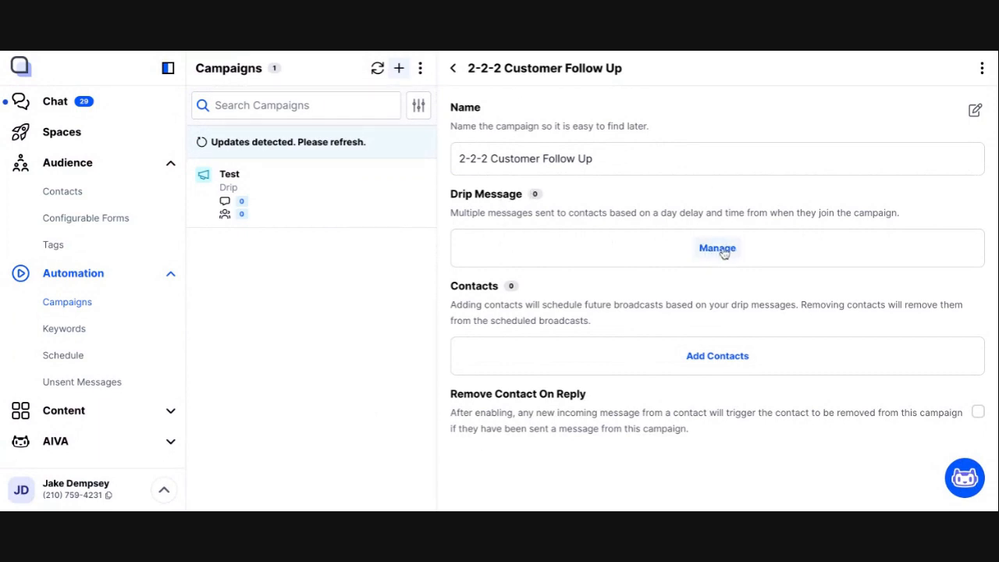
click(716, 247)
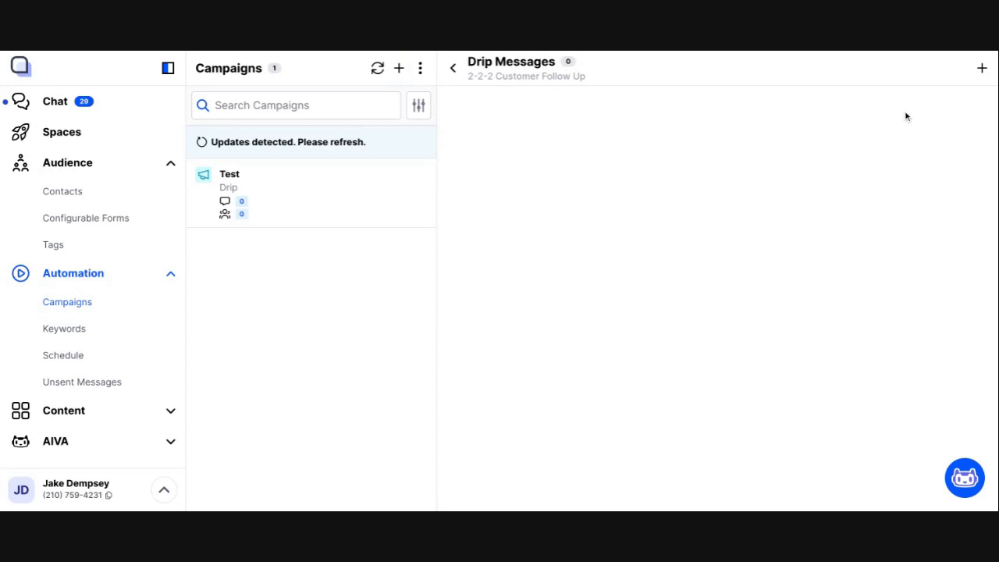
mouse_move(982, 68)
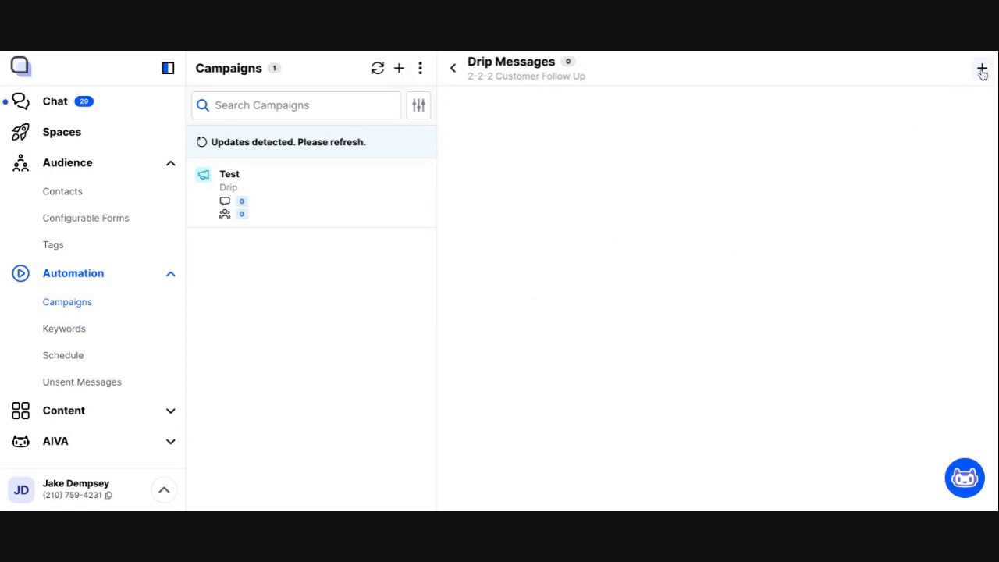
Add a new drip message named '2 Day Message'
click(982, 69)
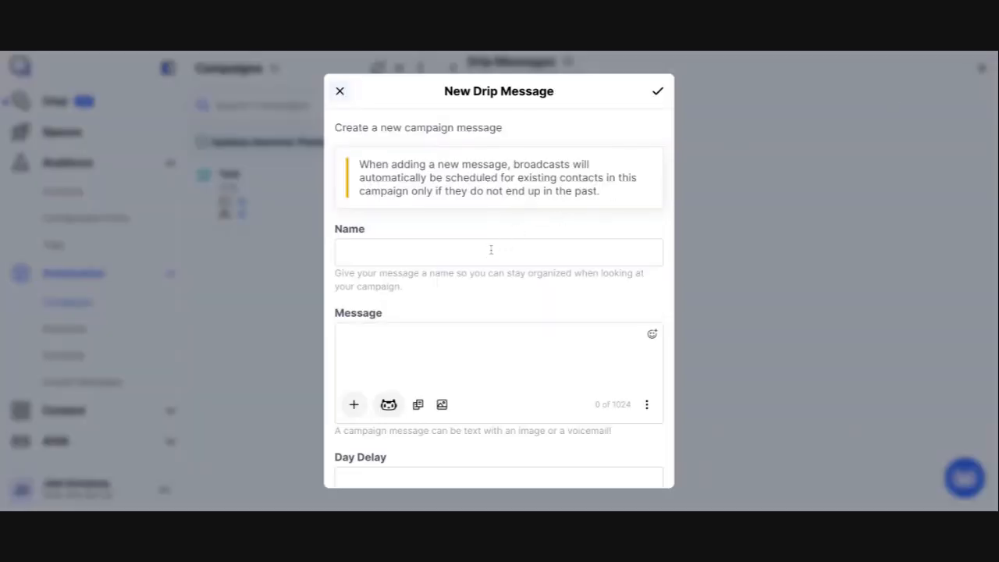
text(2 Day Message)
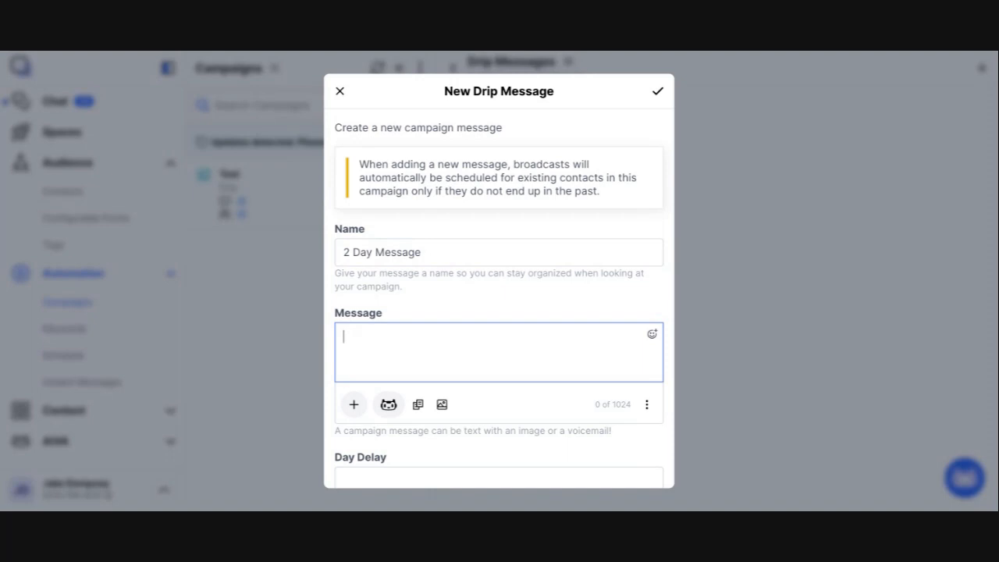
text(2 Day)
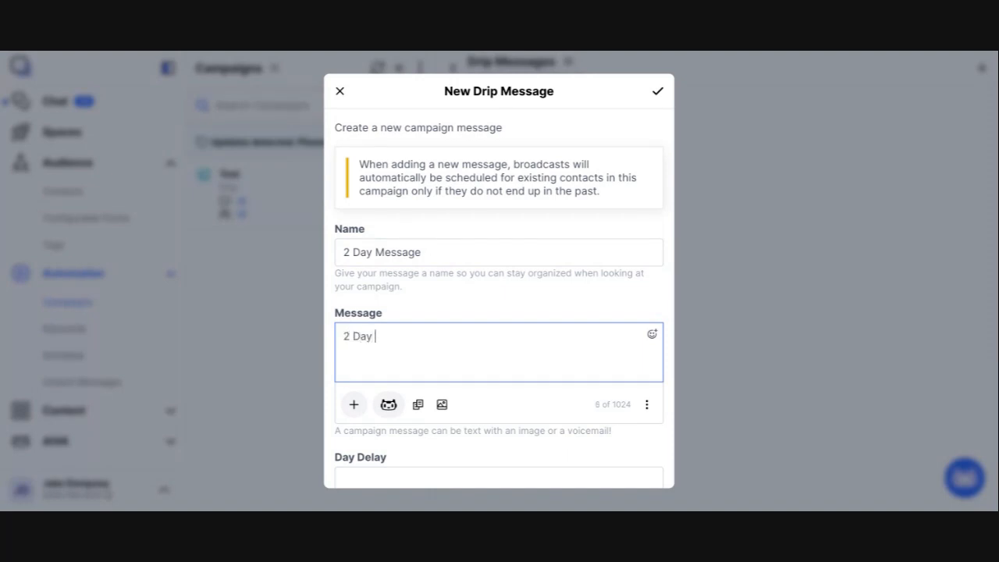
text(Message)
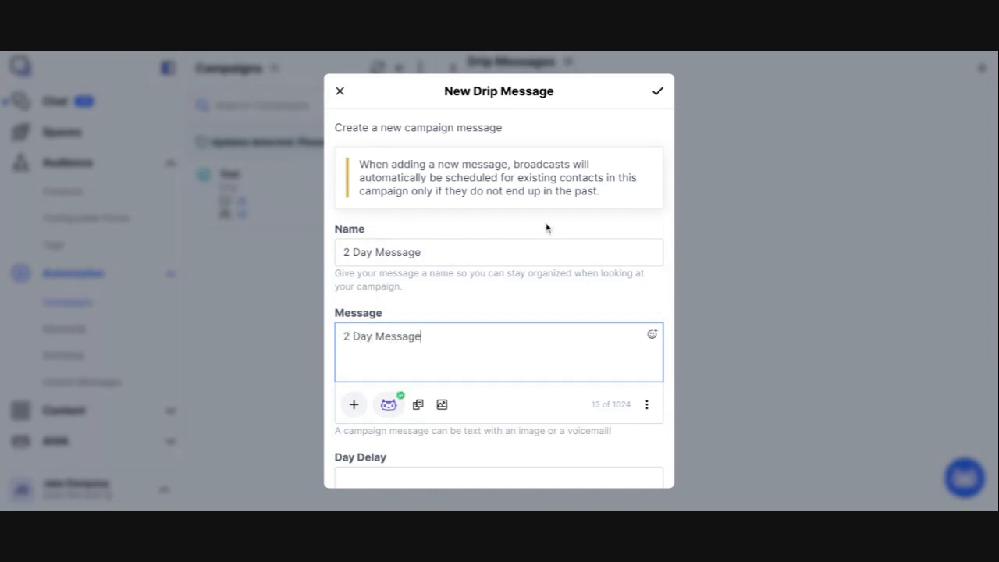
scroll(down, 3)
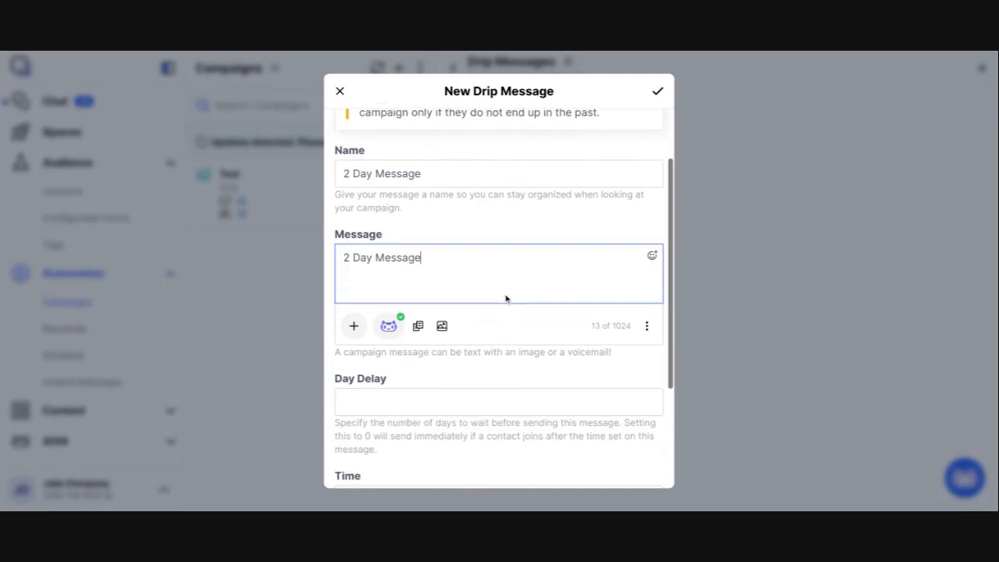
scroll(down, 3)
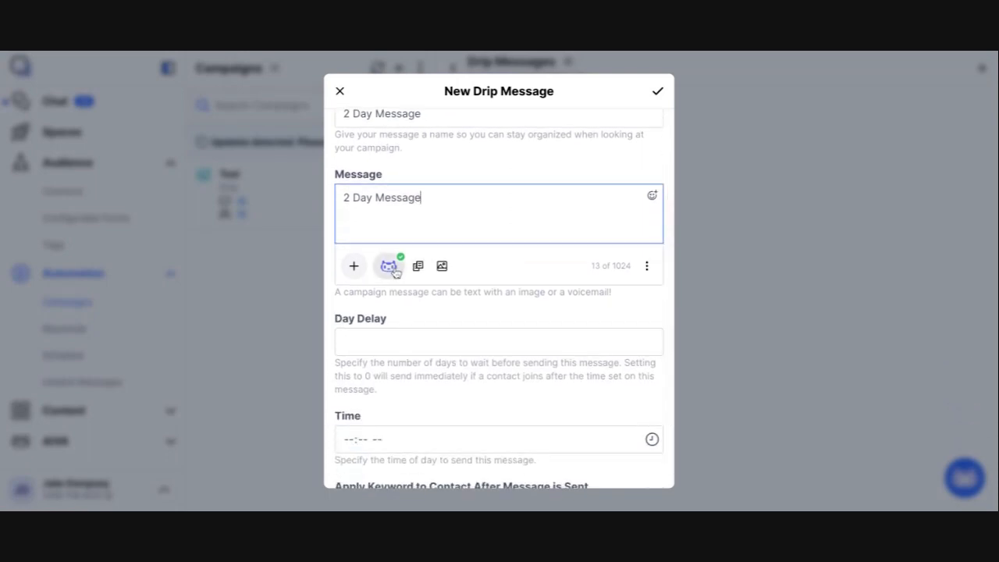
Write the message greeting the contact by firstName and thanking them for their purchase
click(353, 266)
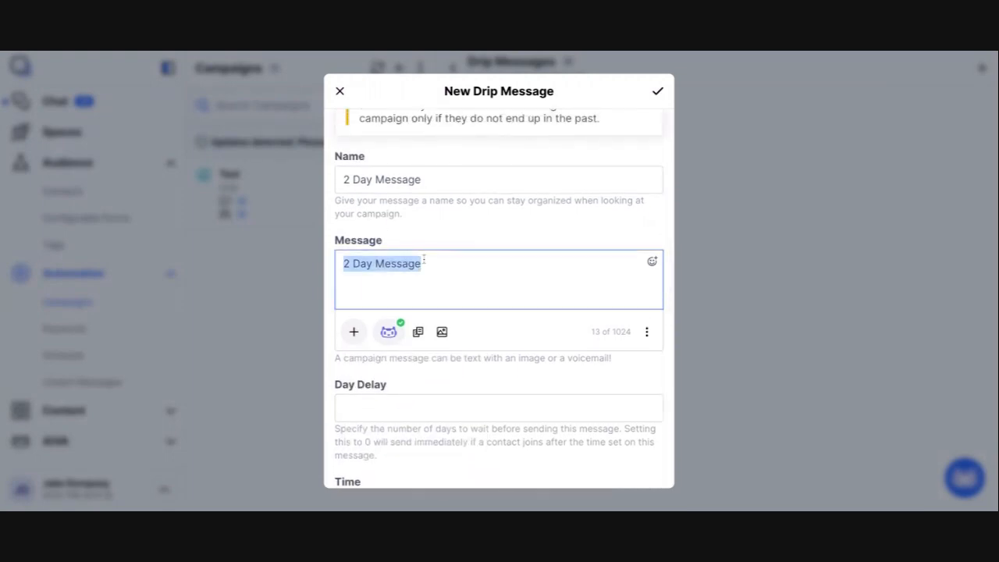
text(Hey)
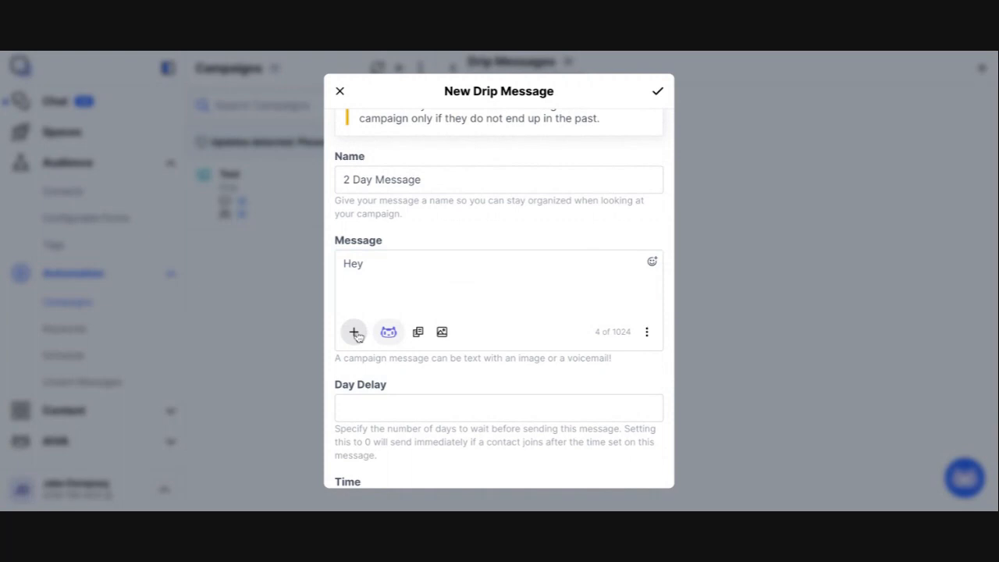
click(354, 332)
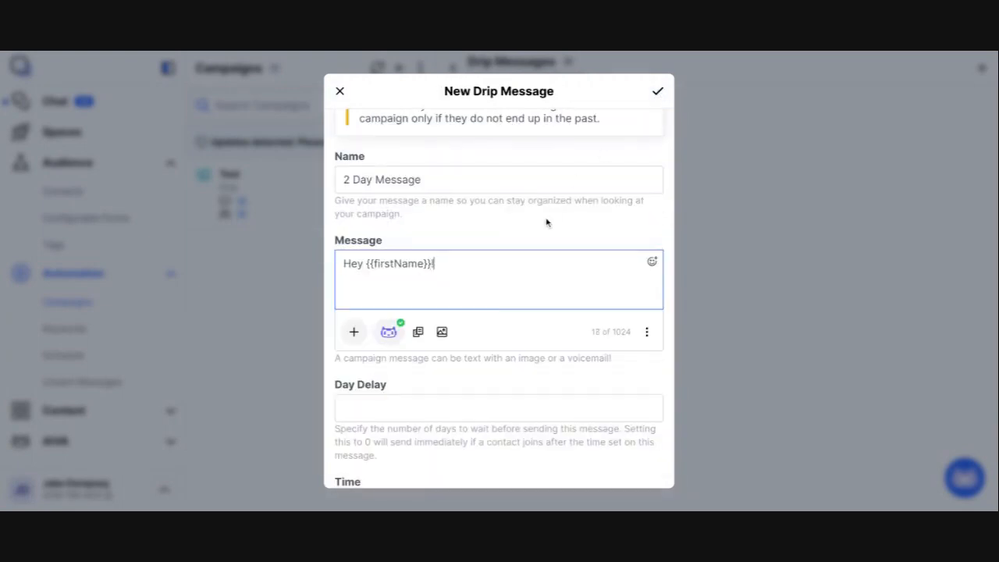
text(! Wa)
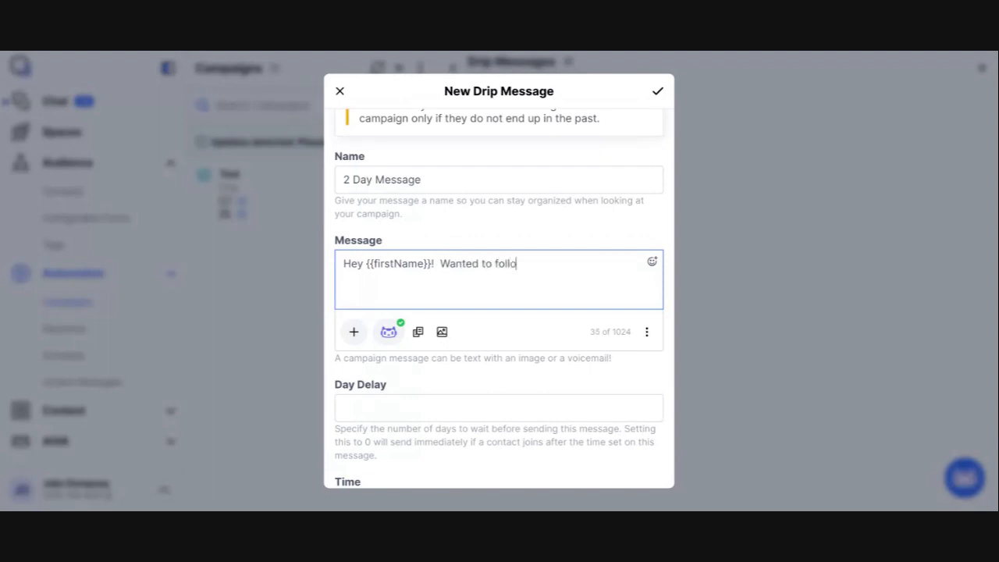
text(w up on your purchase)
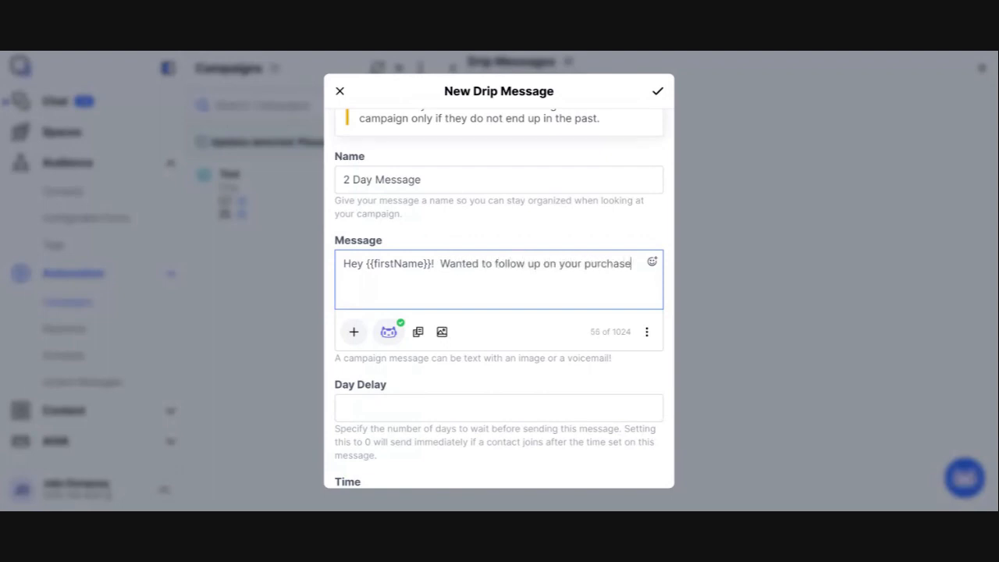
text(. So thankful y)
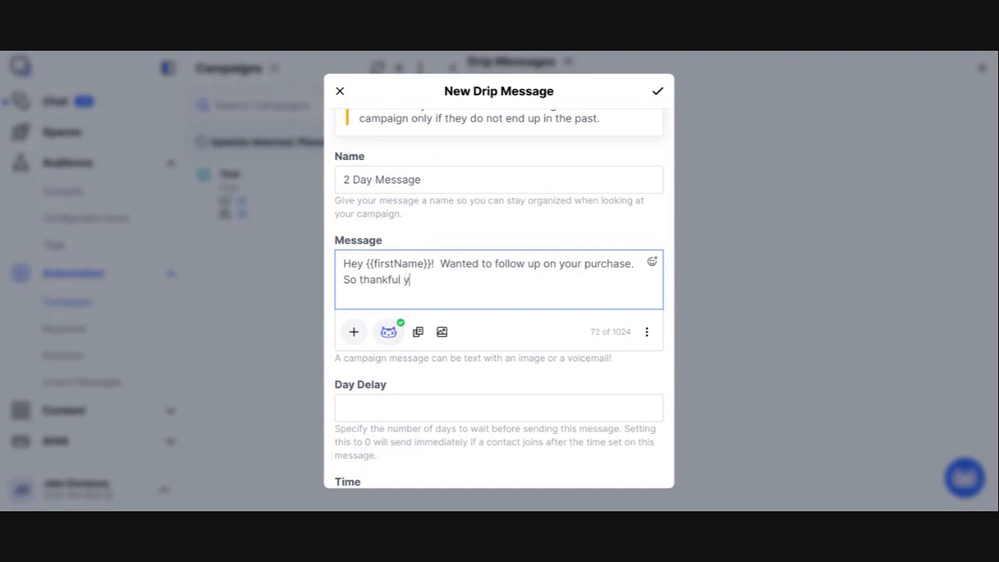
text(ou)
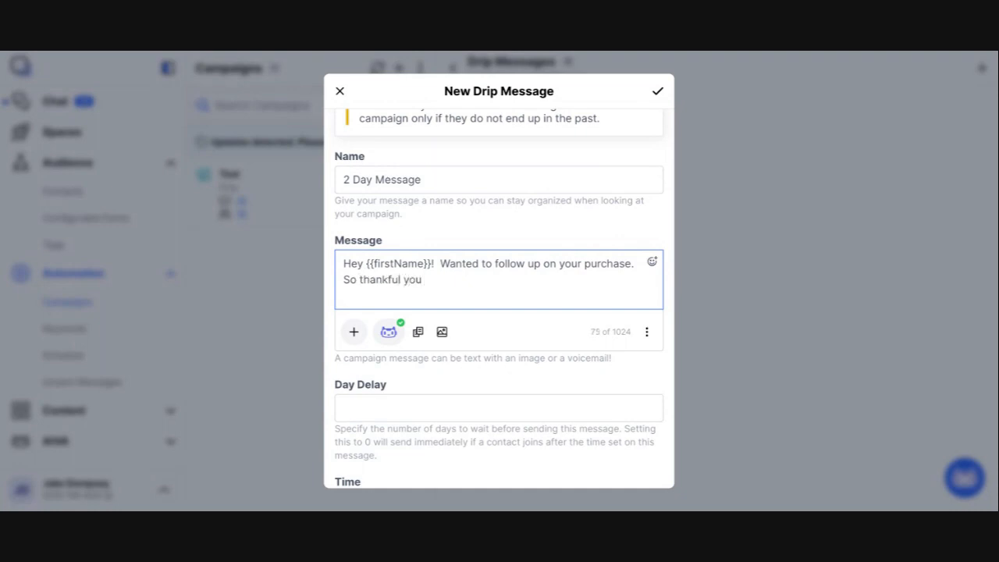
text(are)
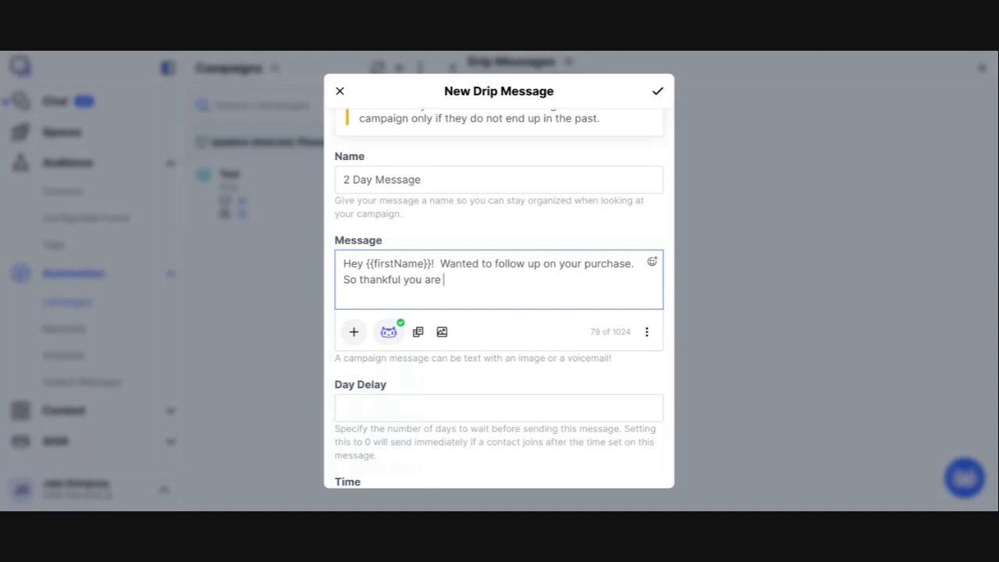
text(participating in my b)
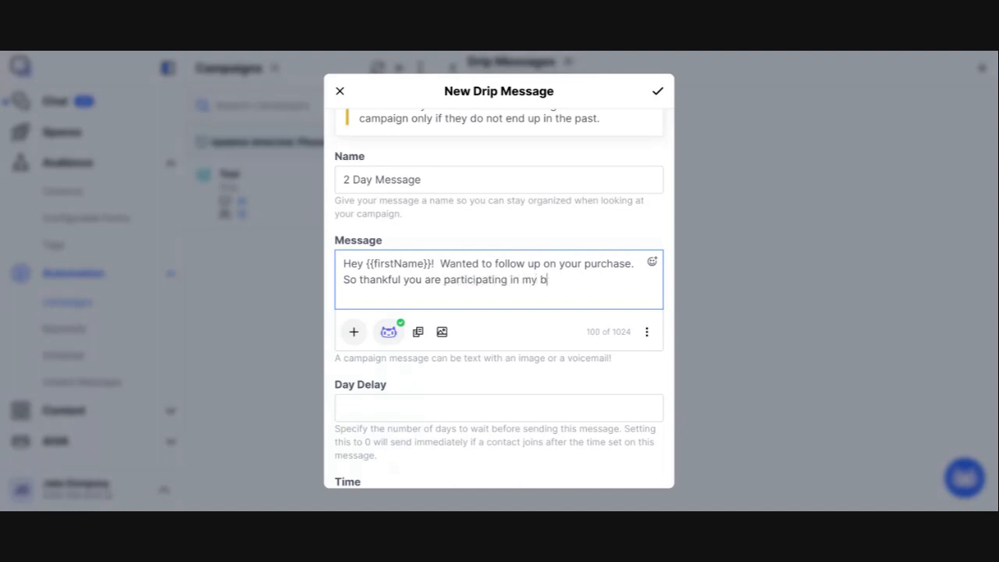
text(usiness!)
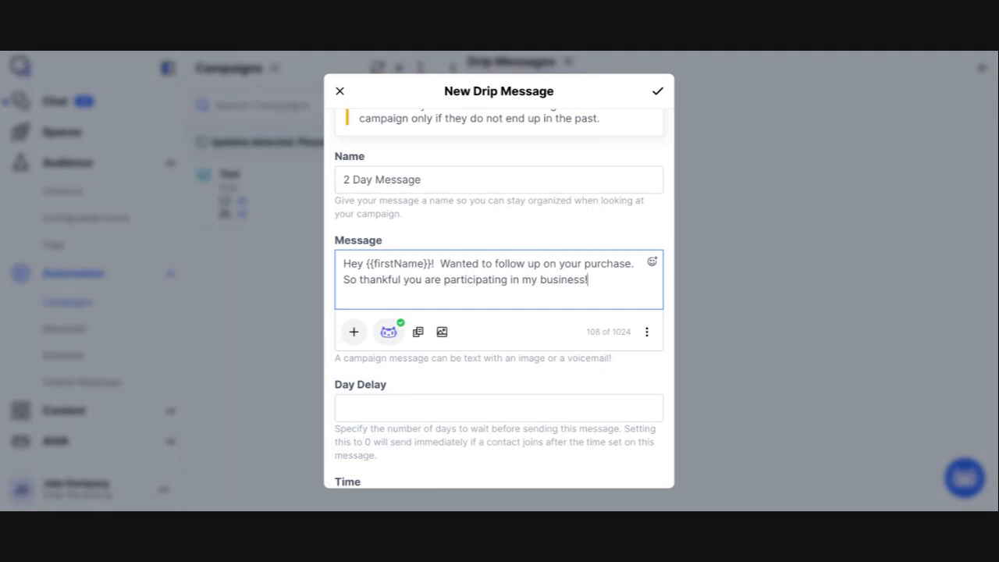
drag(528, 263, 558, 280)
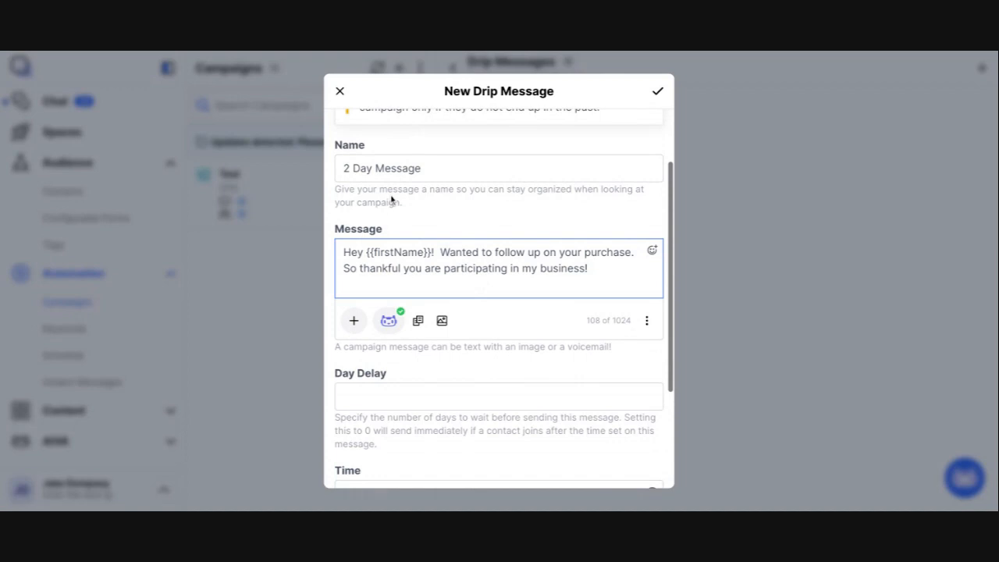
Give the 2 Day Message a 2-day delay and a 10:19 AM send time
click(382, 168)
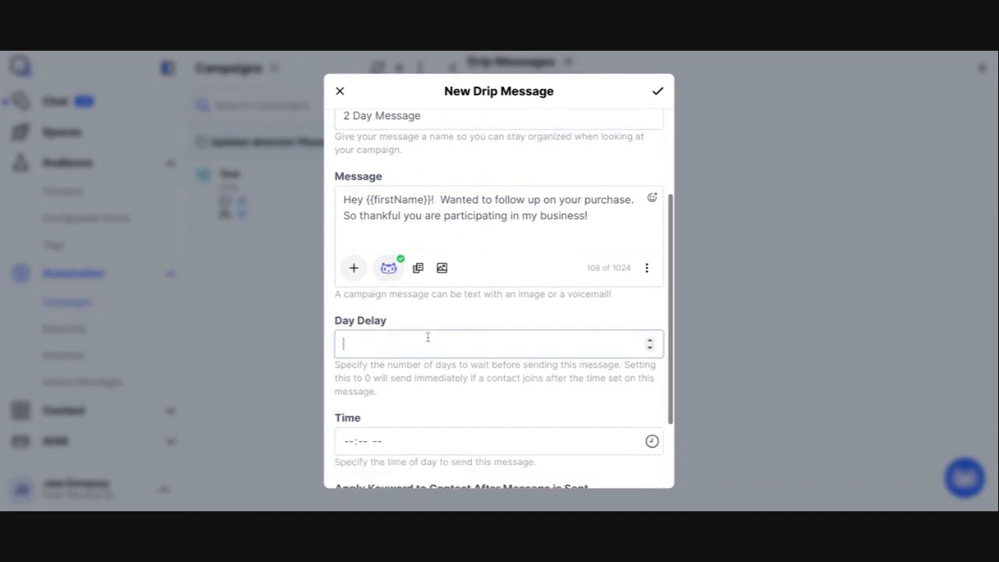
text(2)
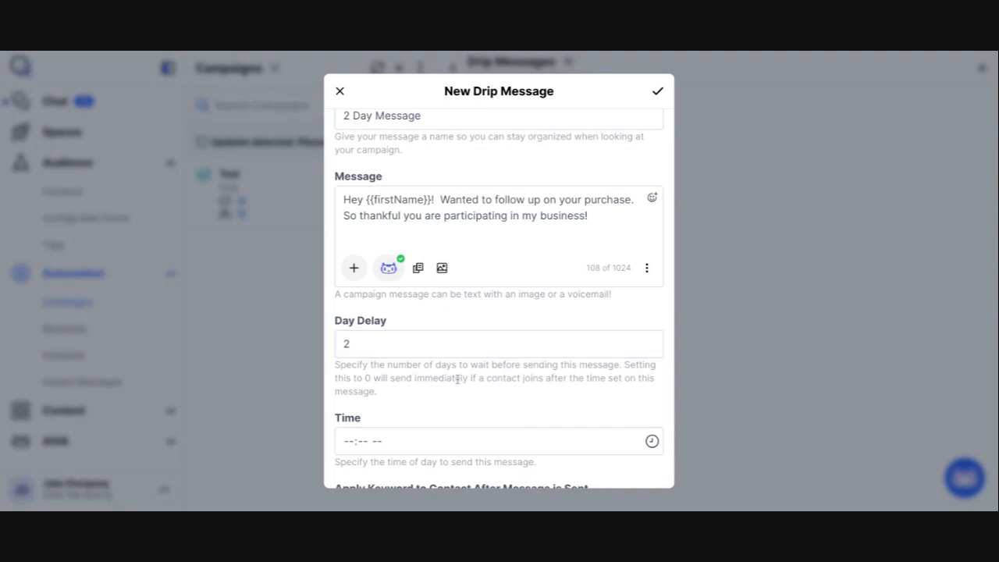
scroll(down, 3)
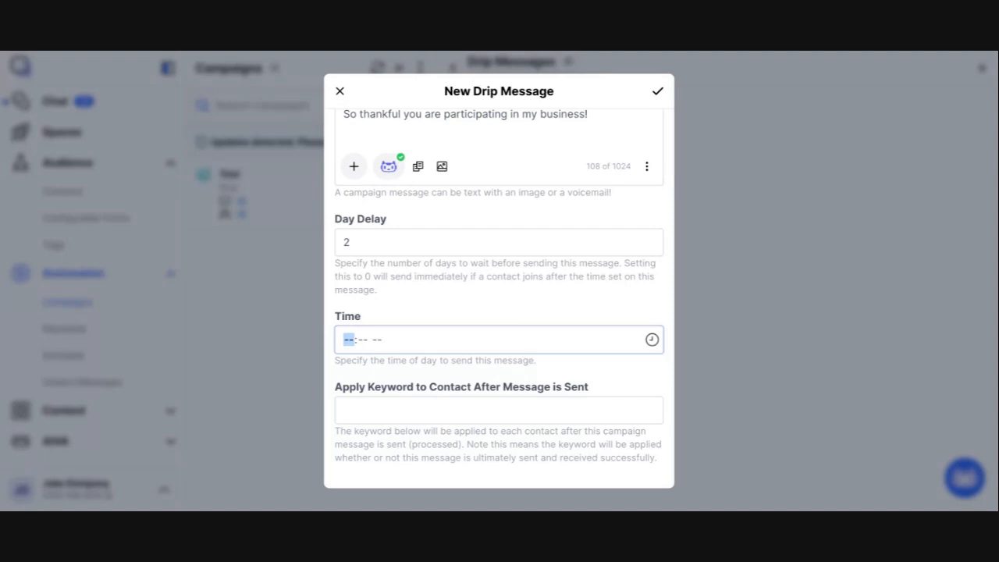
text(06:21 PM)
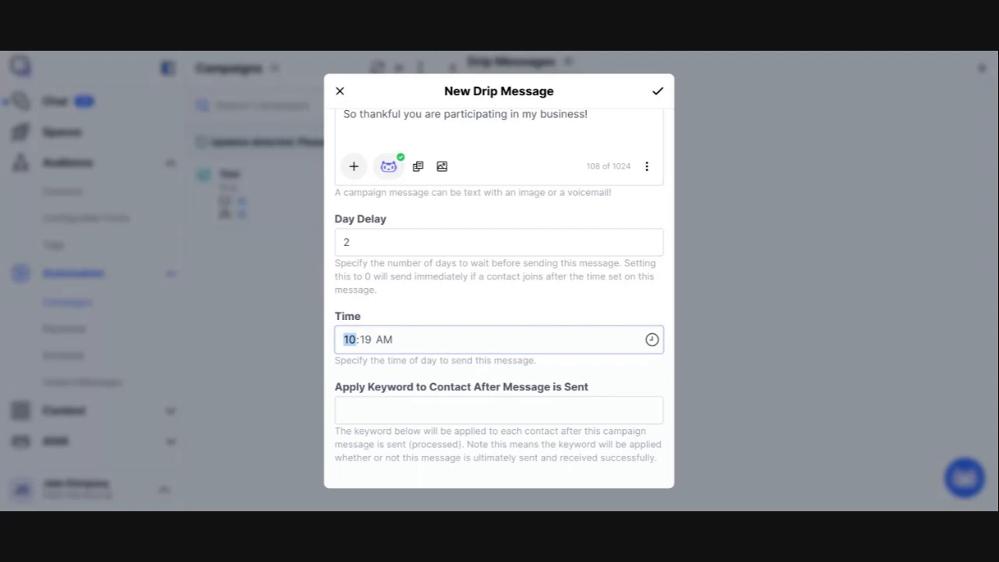
mouse_move(472, 262)
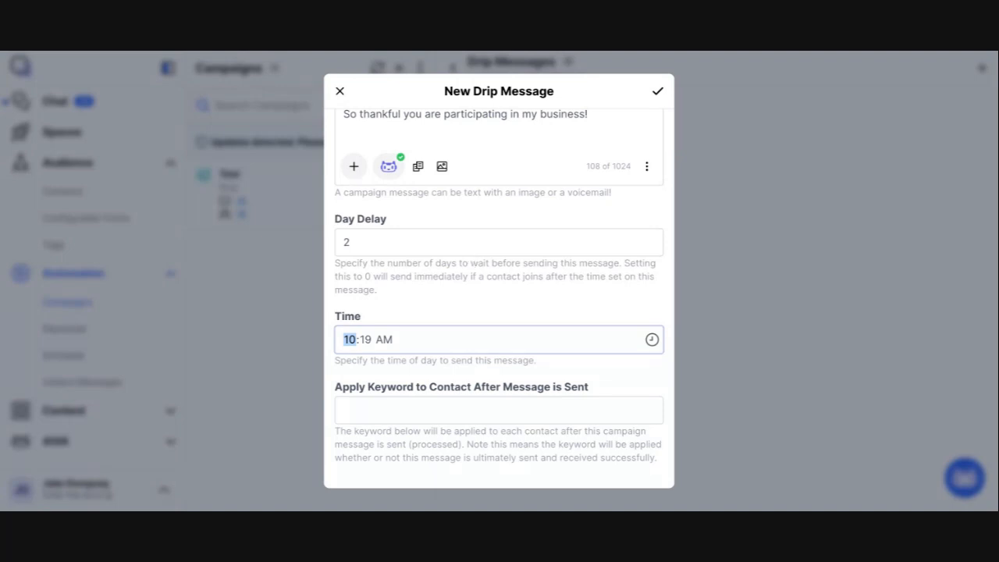
mouse_move(460, 252)
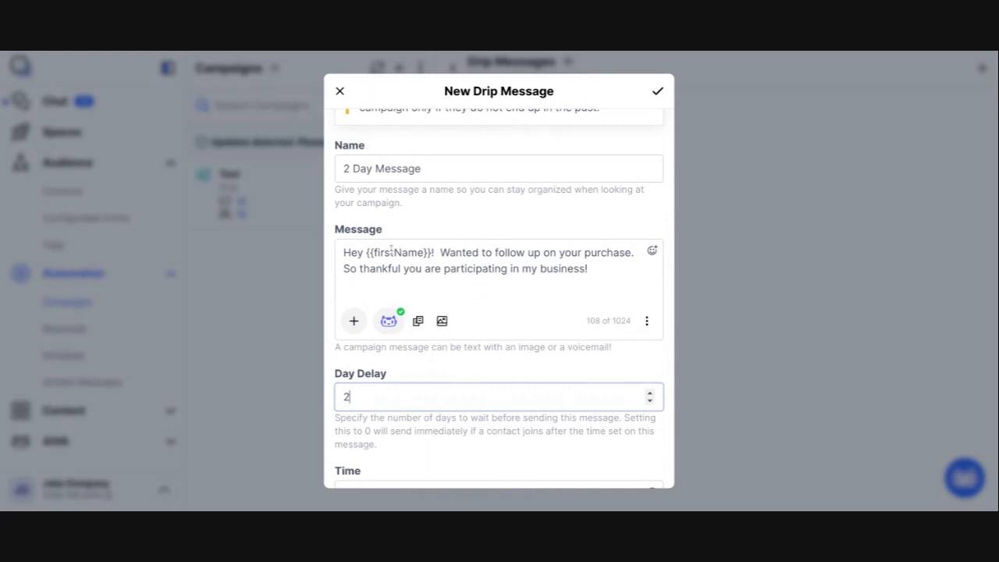
scroll(down, 3)
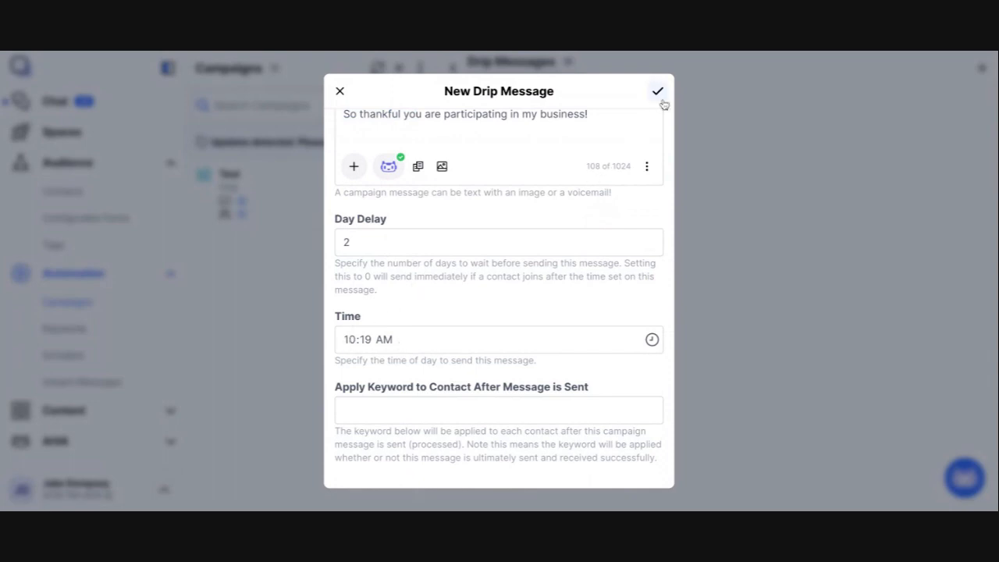
Save the 2 Day Message, review its details, and return to the drip list
click(658, 91)
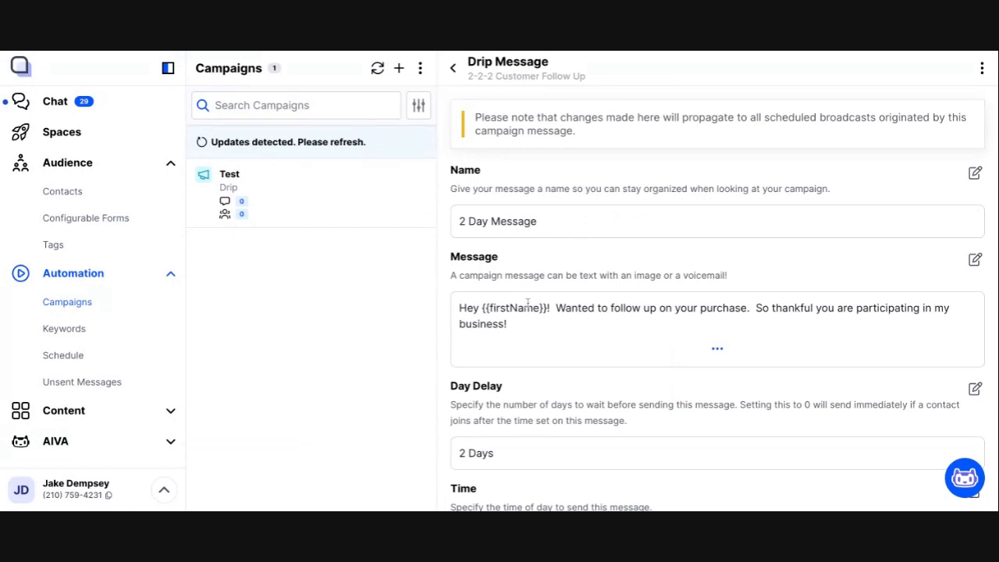
scroll(down, 3)
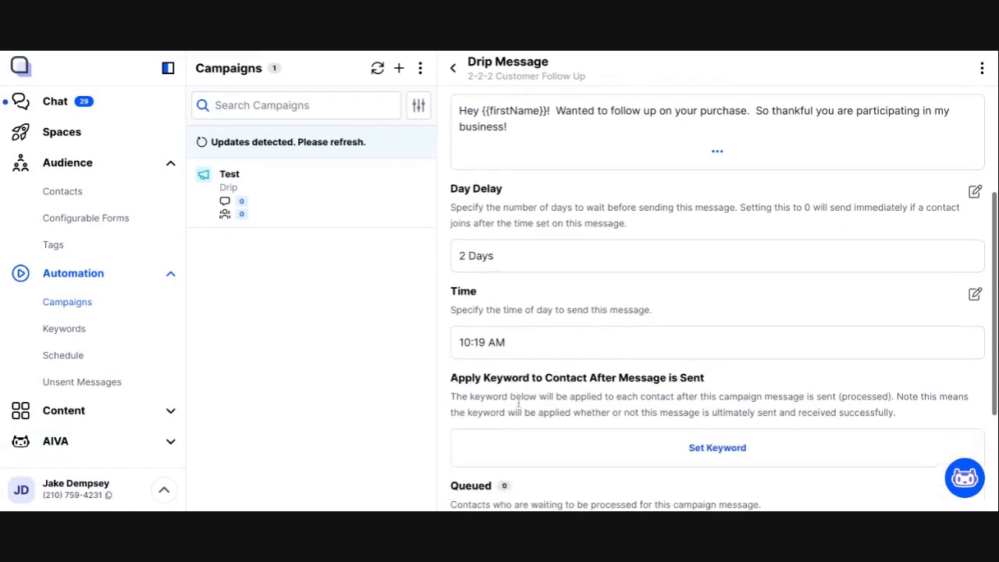
scroll(down, 3)
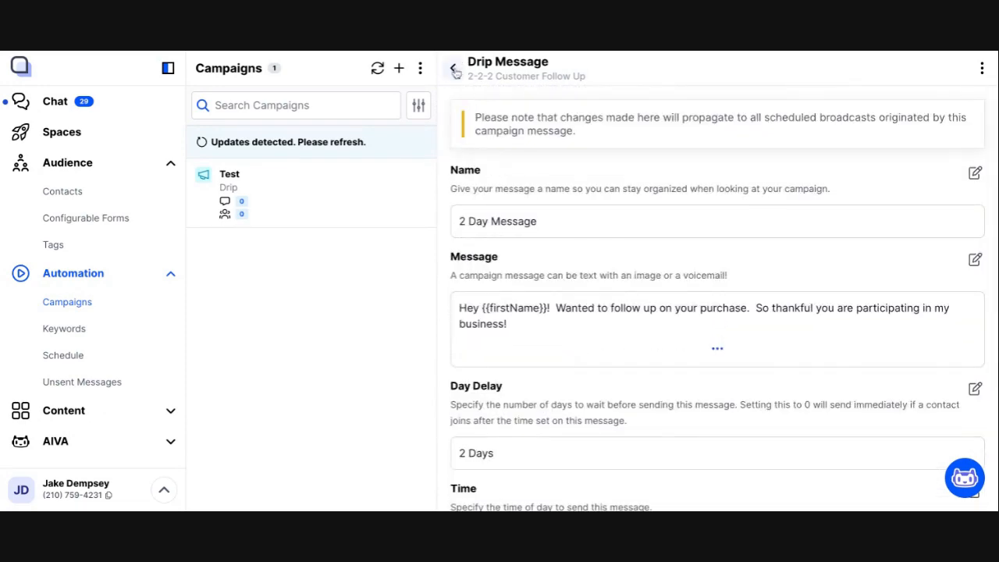
click(453, 69)
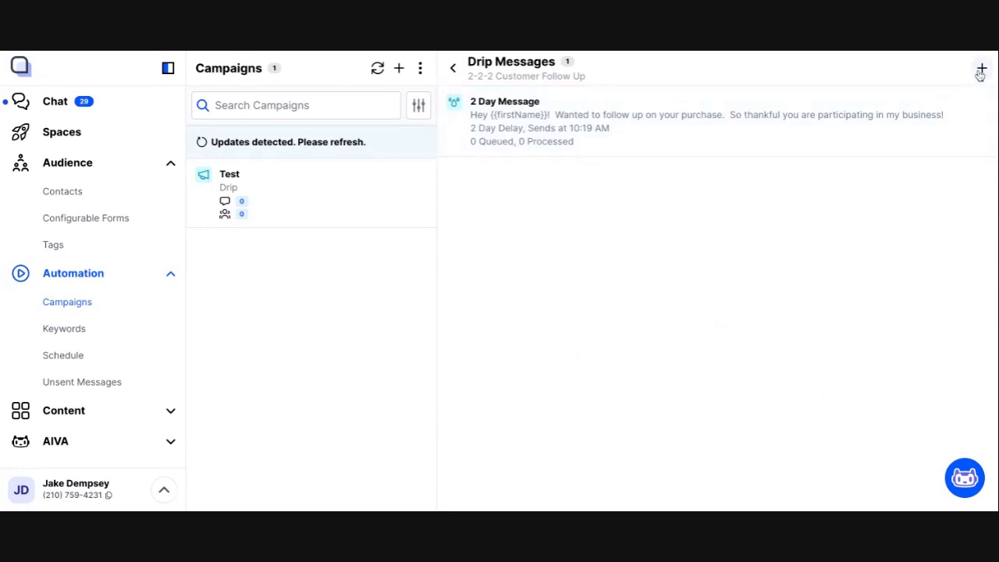
Save a '2 Week Message' reading 'Follow up message for week 2', 14-day delay, 11:24 AM
click(980, 68)
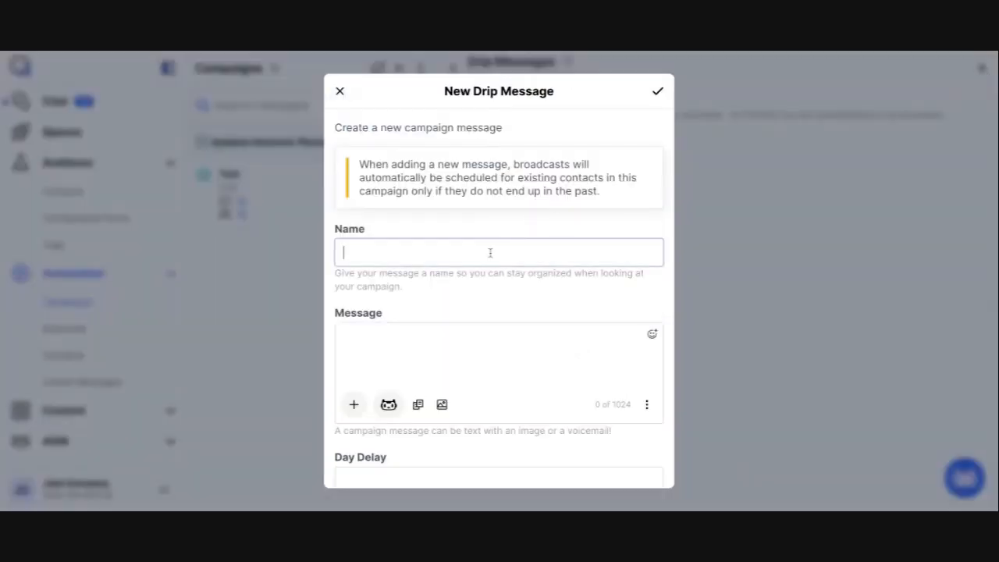
text(2 Week Message)
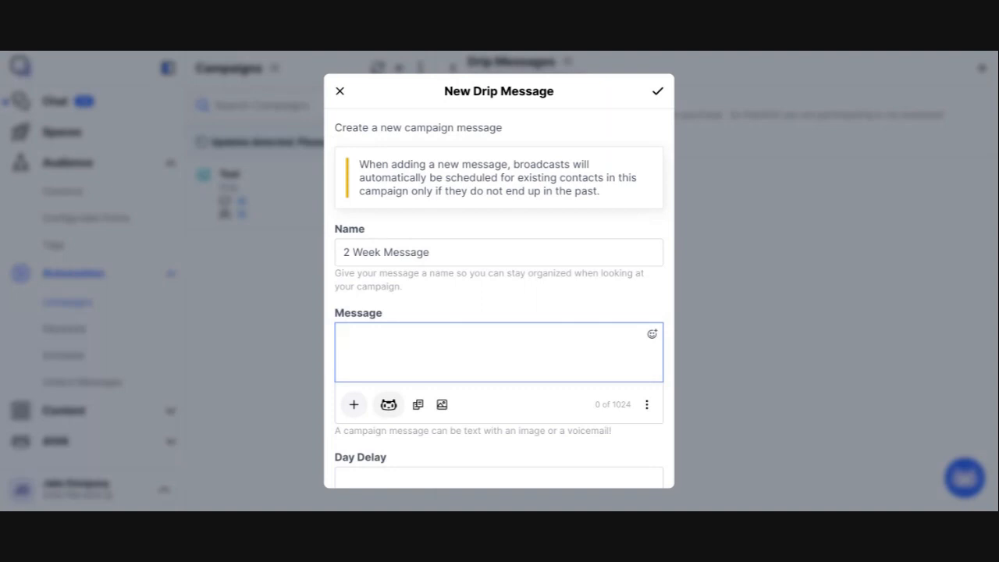
text(Folow)
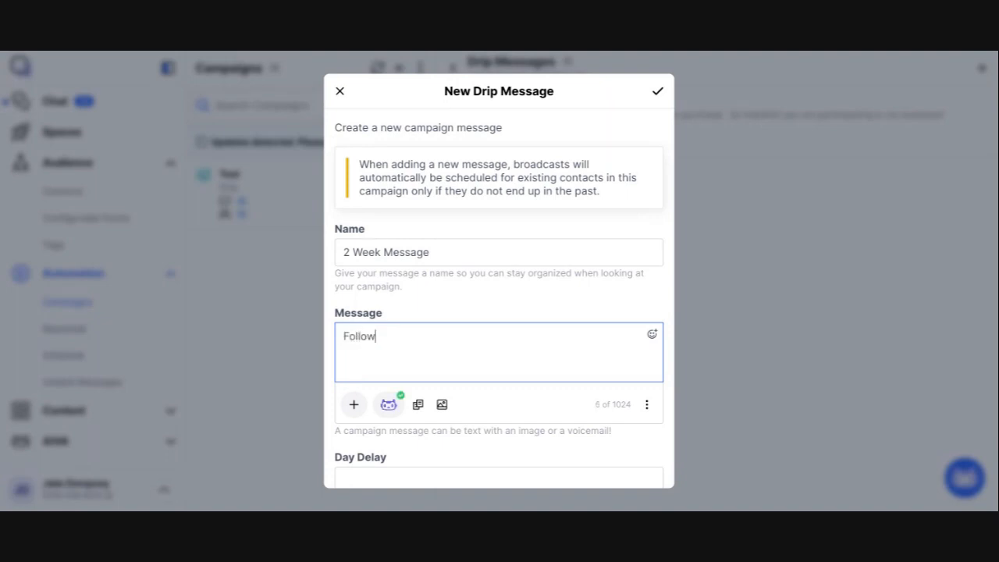
text(up message for)
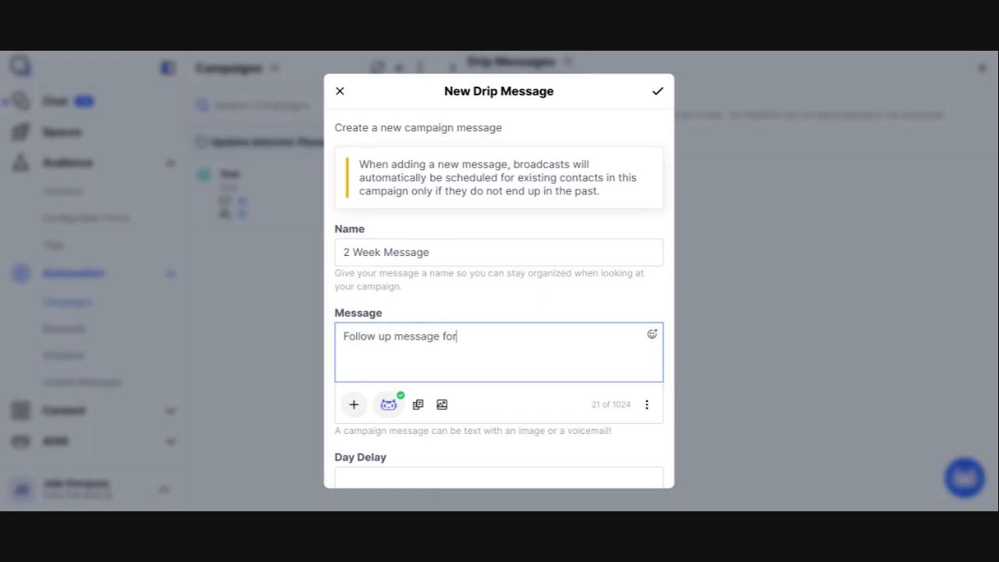
text(week 2)
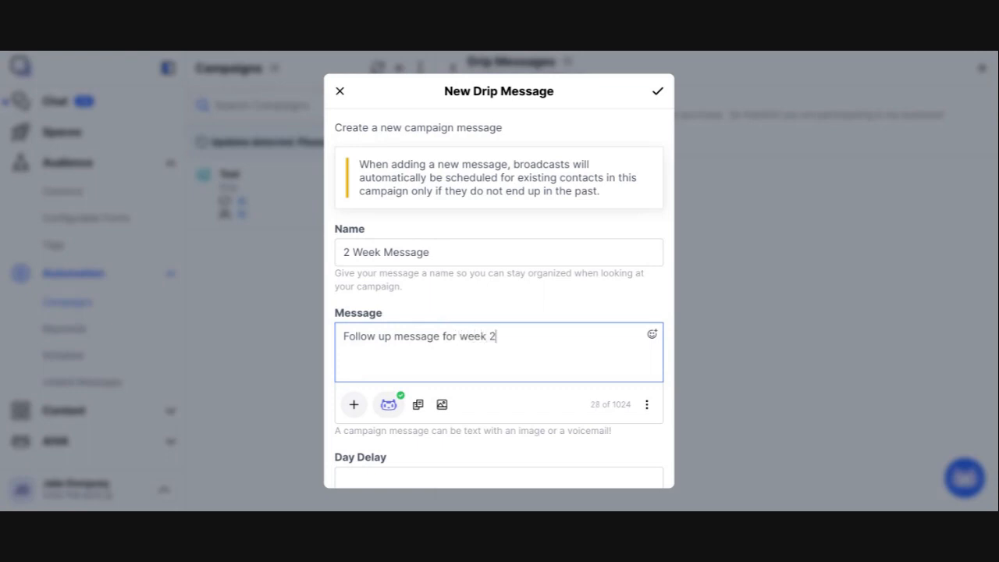
scroll(down, 3)
text(14)
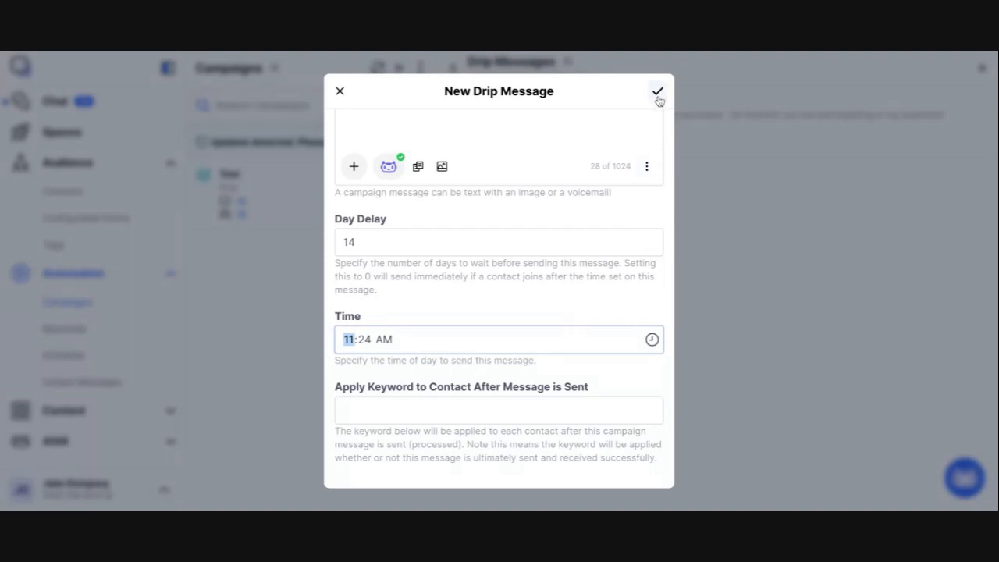
click(657, 91)
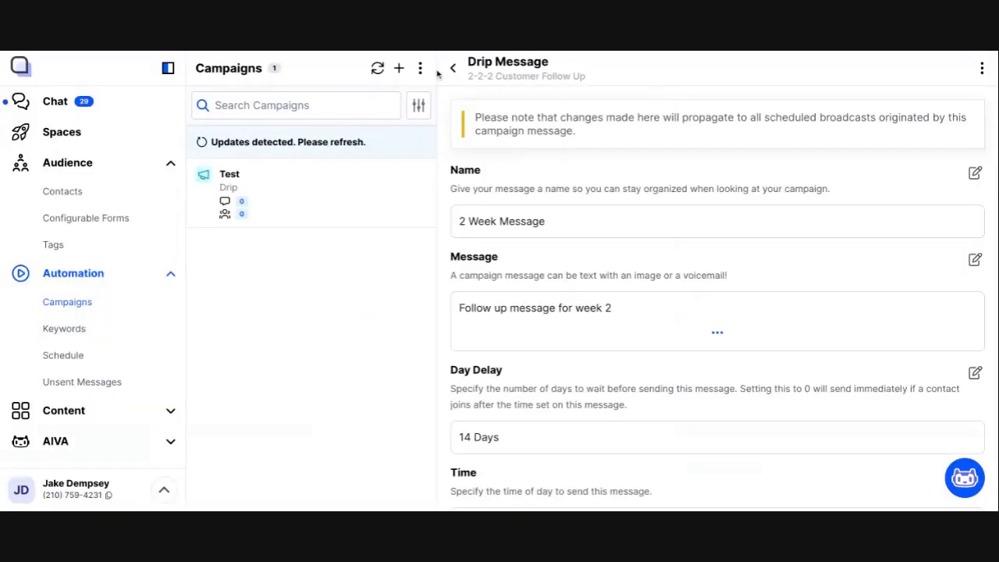
Go back to the drip list showing the 2 Day and 2 Week messages
click(453, 68)
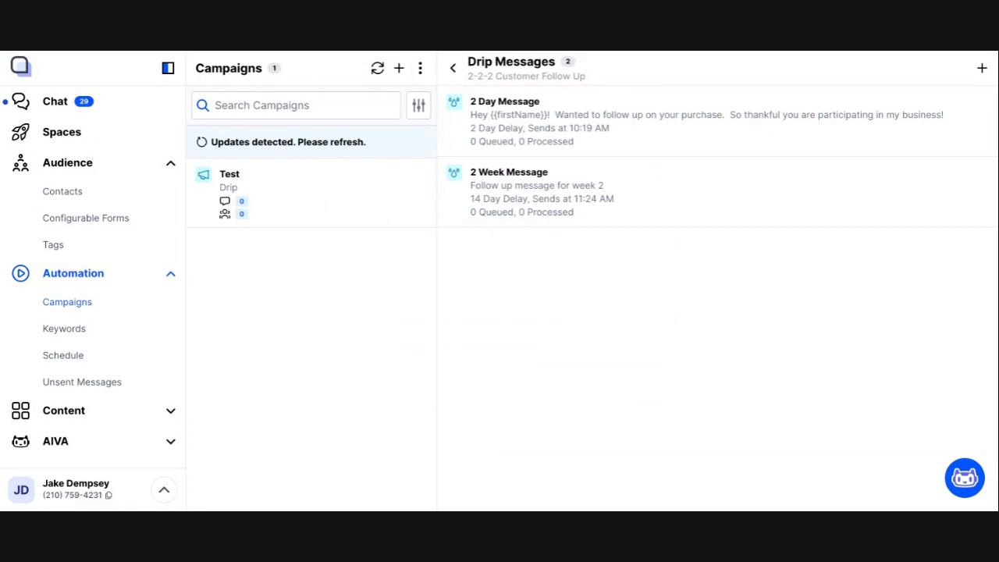
mouse_move(590, 282)
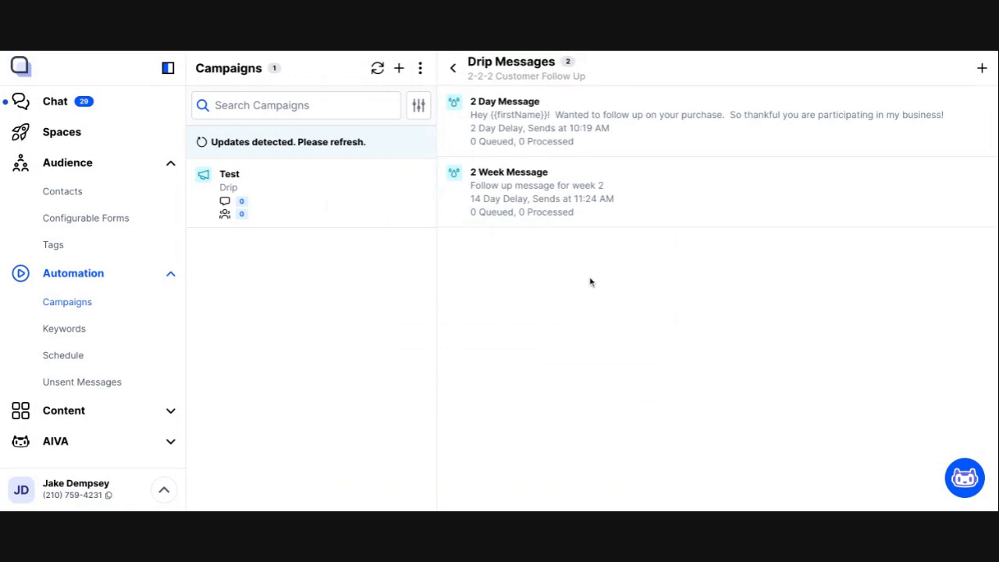
mouse_move(509, 191)
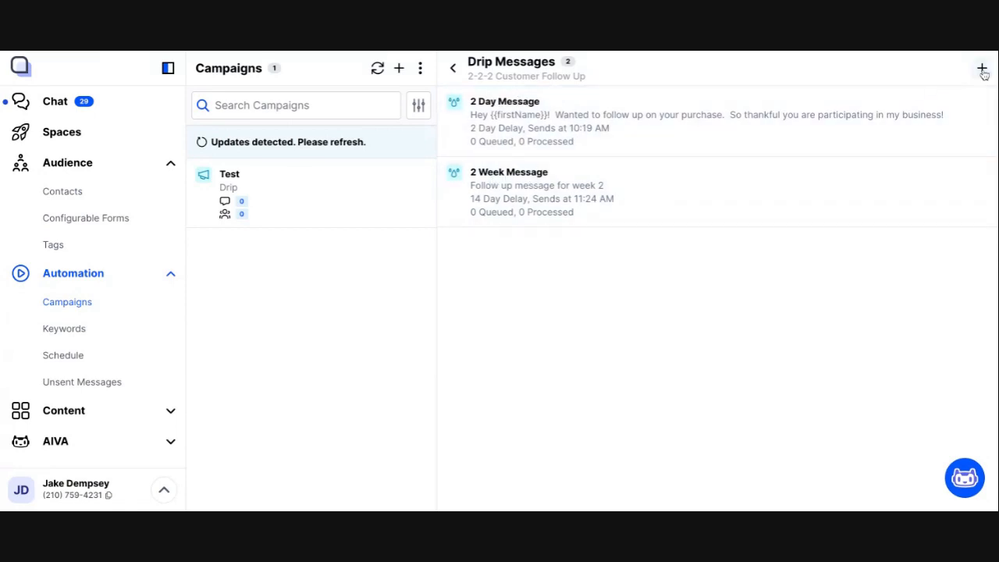
Name a new drip '2 Month Message', write 'Follow up 2 month message', and open AIVA
click(981, 69)
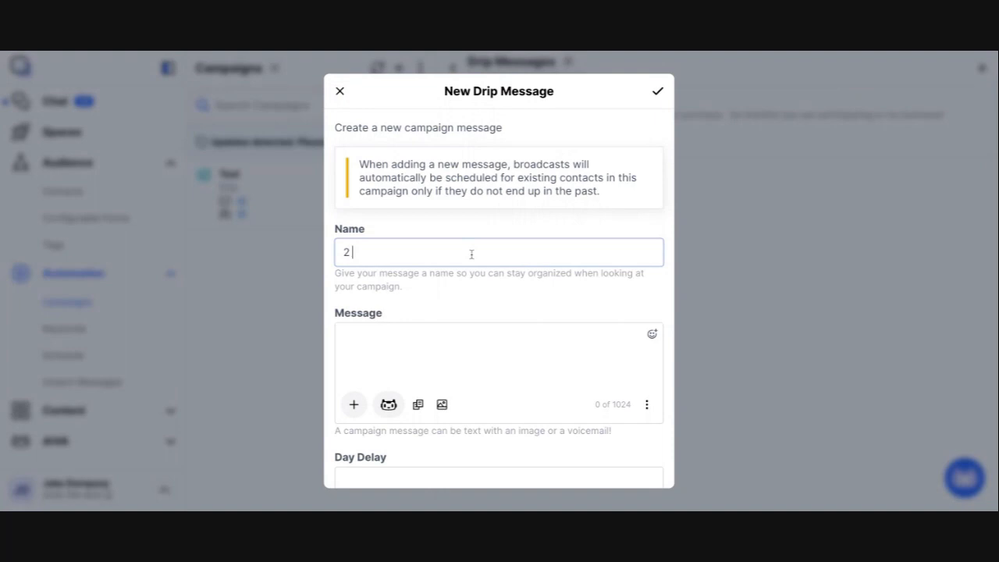
text(Month Message)
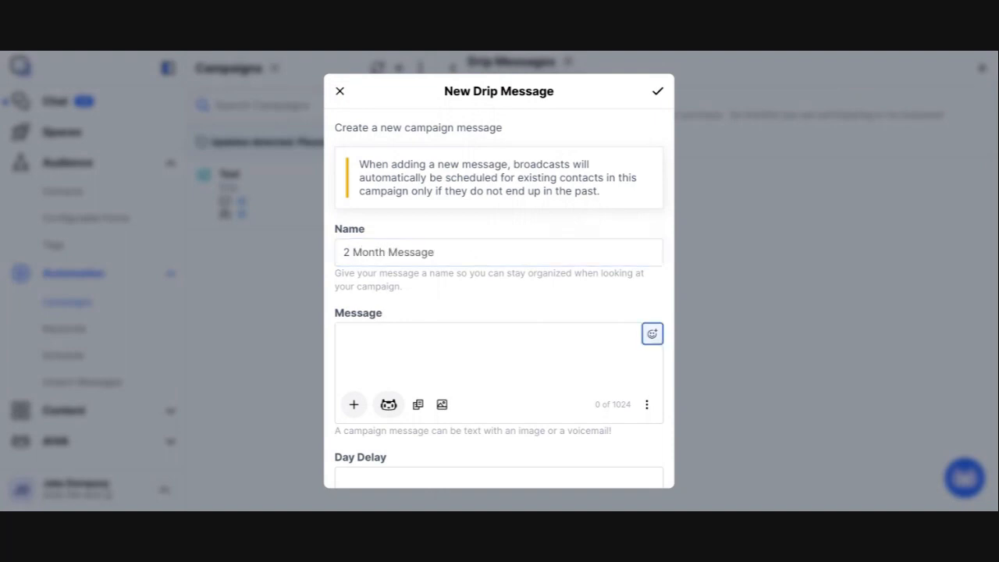
text(Follow up)
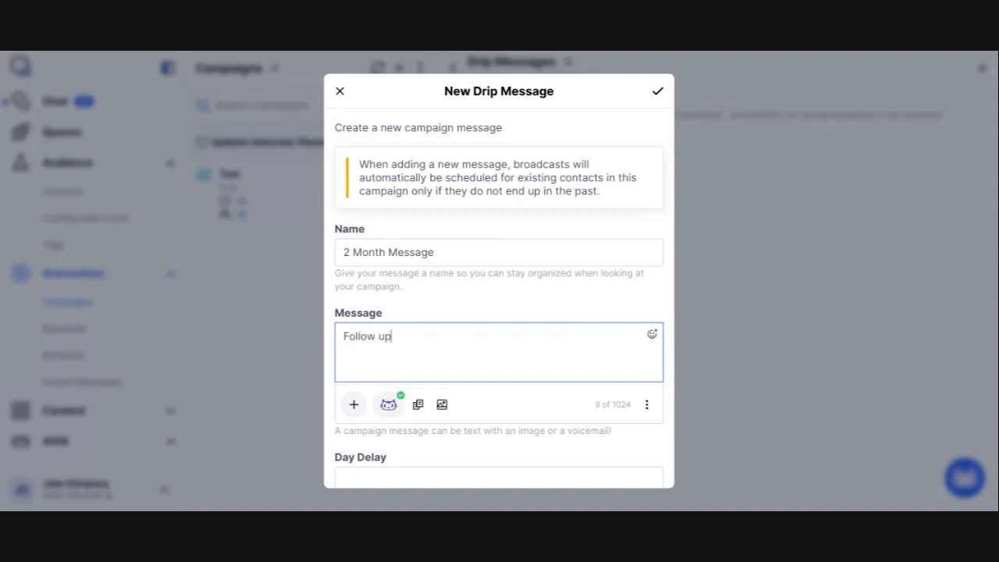
text(2 month)
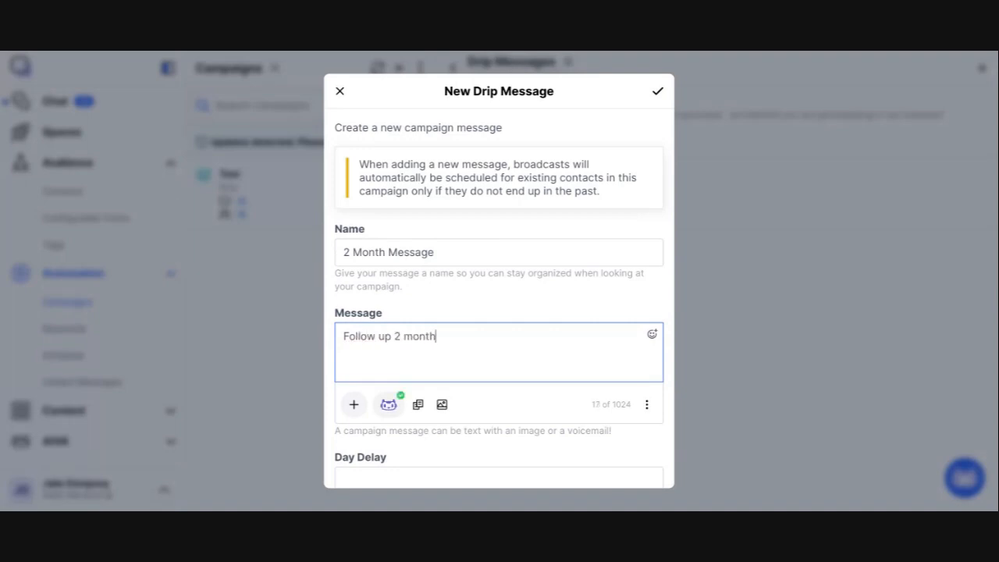
text(me)
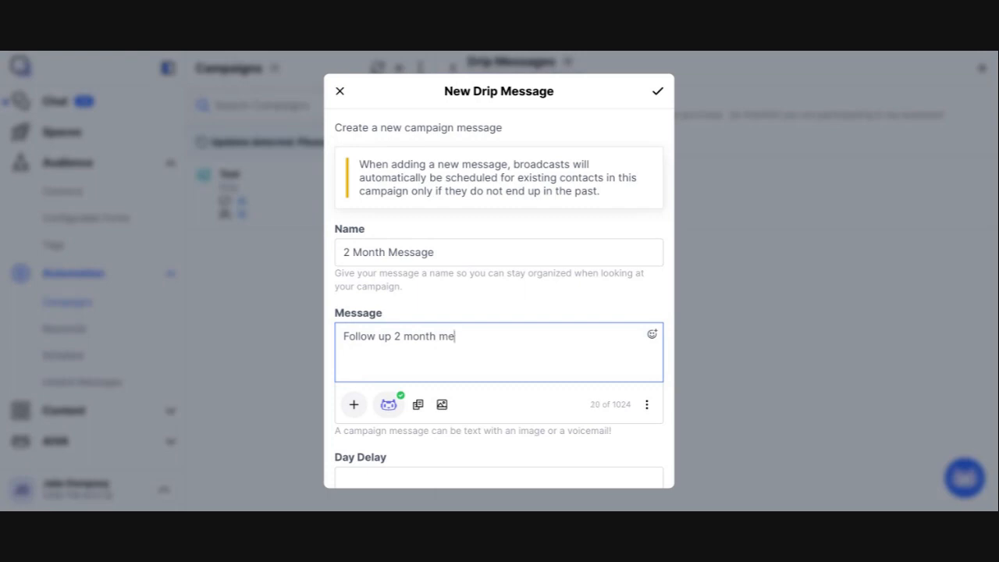
text(ssage)
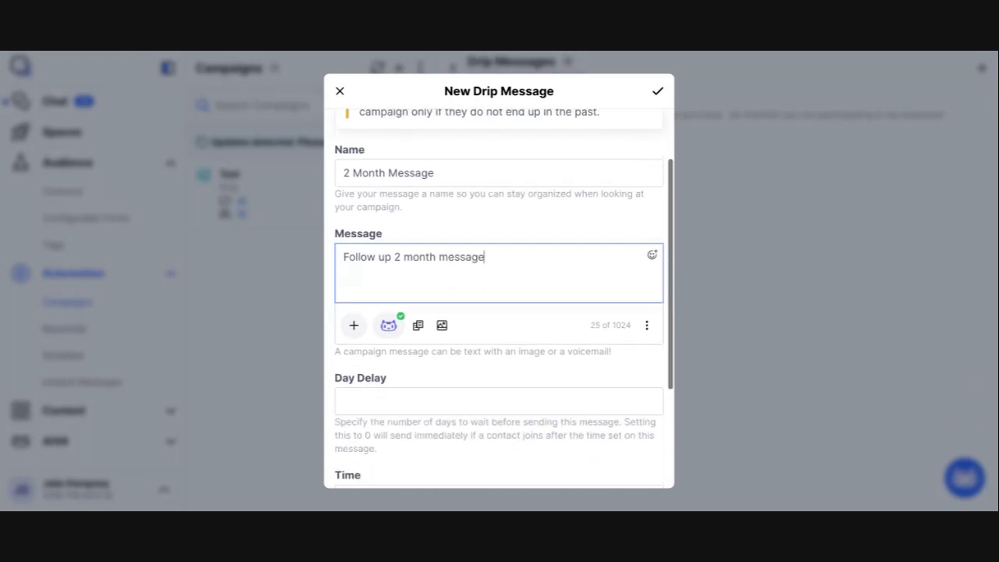
scroll(down, 3)
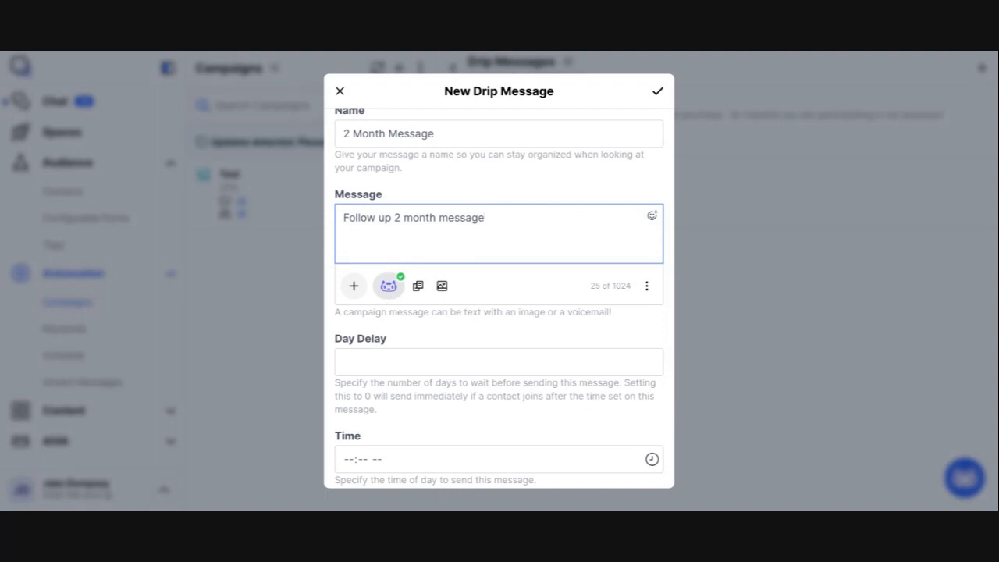
click(388, 285)
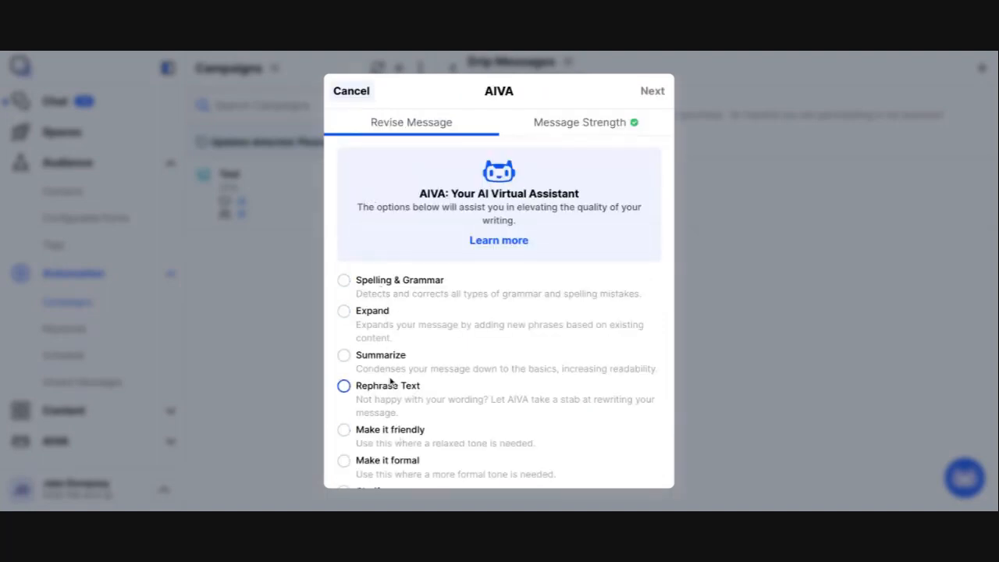
Check AIVA's Message Strength rating for the 2 Month text, then cancel back to the draft
click(344, 355)
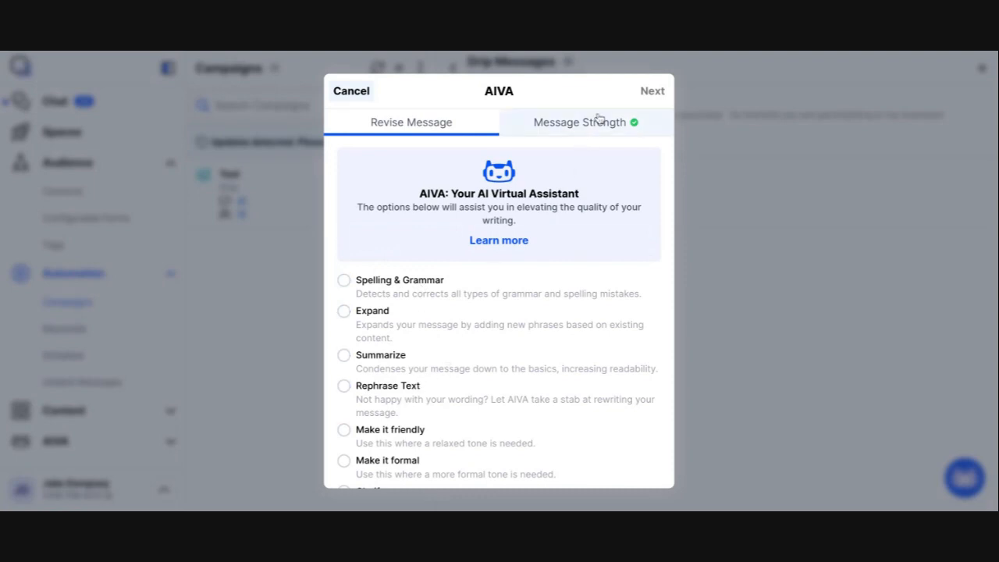
click(578, 122)
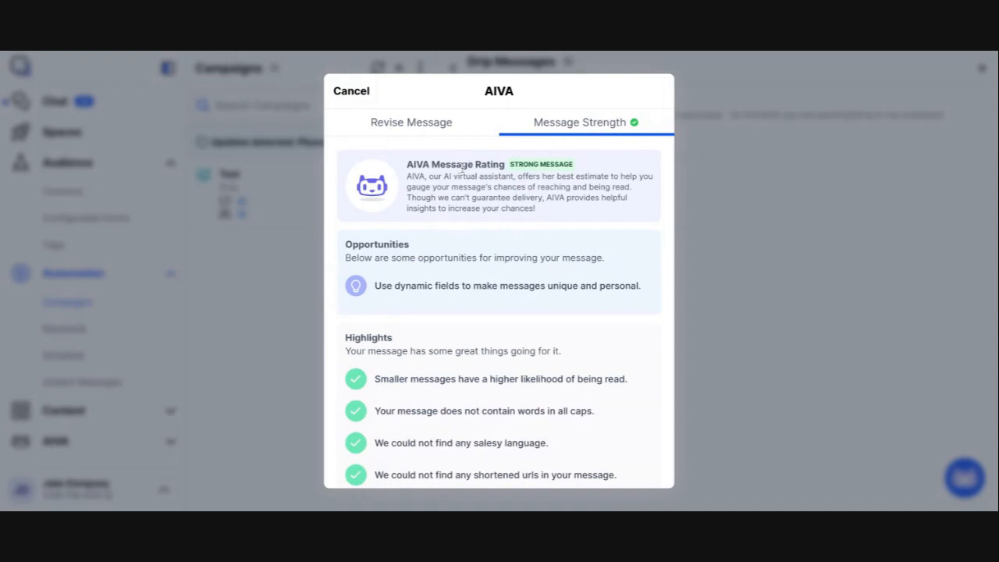
click(351, 90)
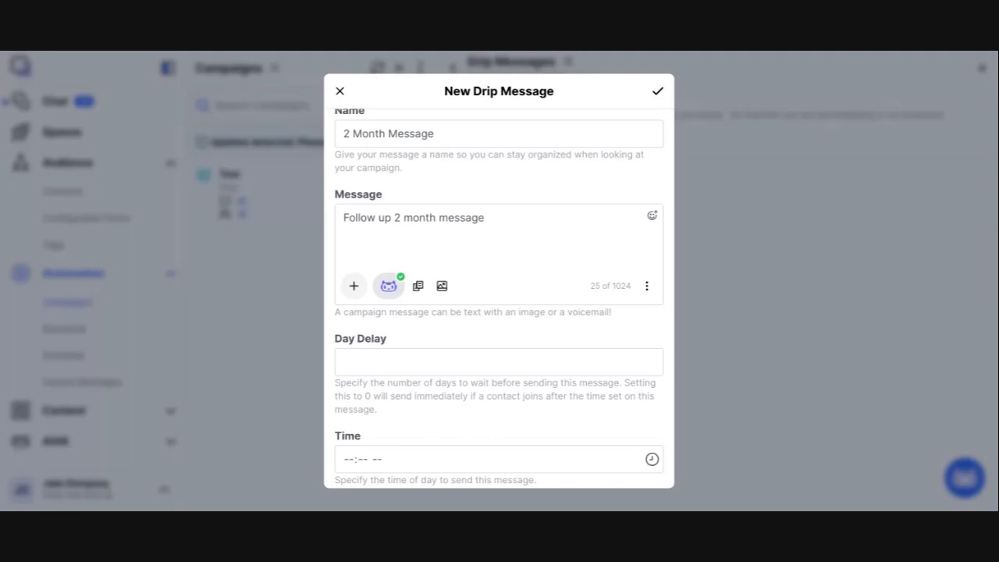
mouse_move(498, 212)
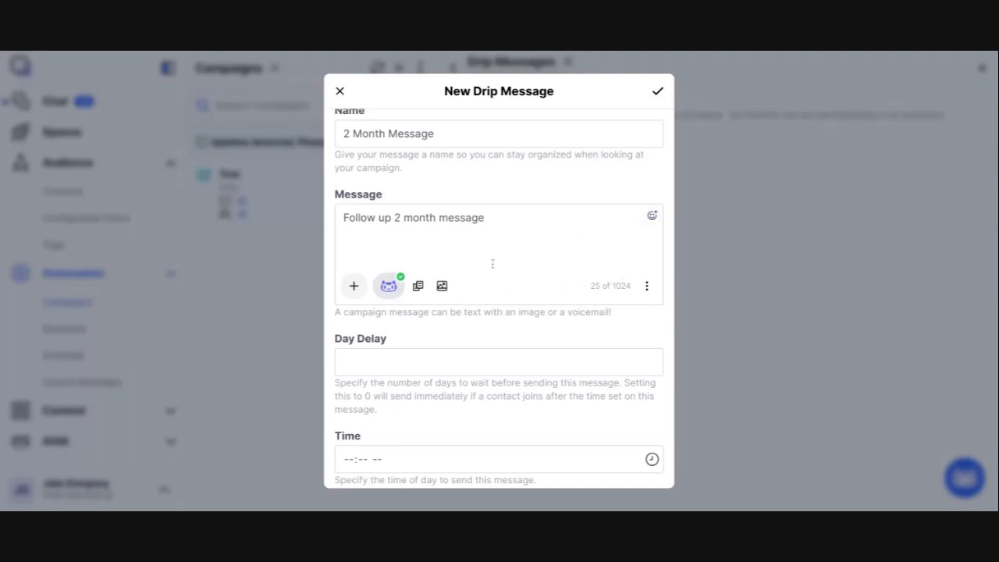
Set a 60-day delay and 11:09 AM send time, then save the 2 Month Message
scroll(down, 3)
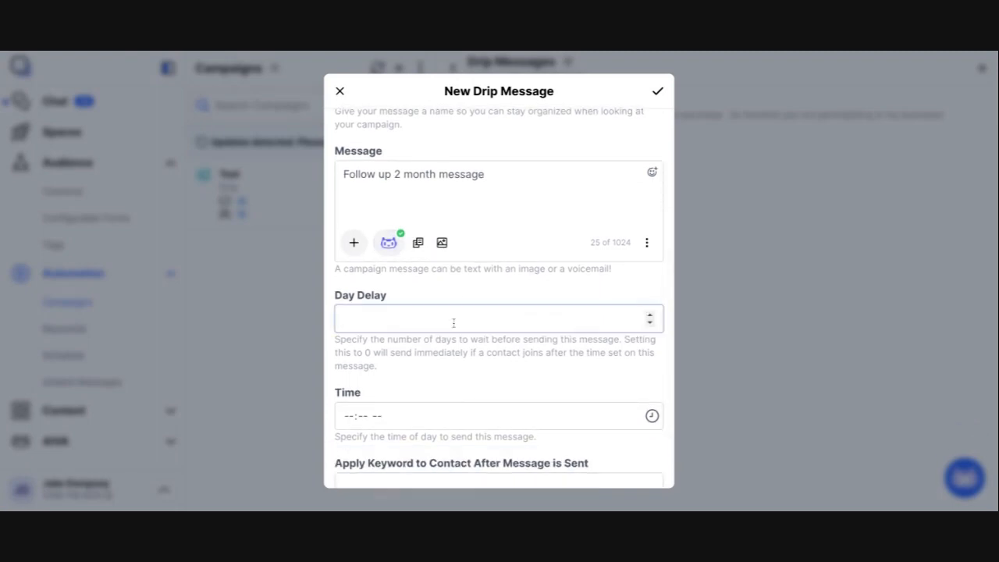
text(60)
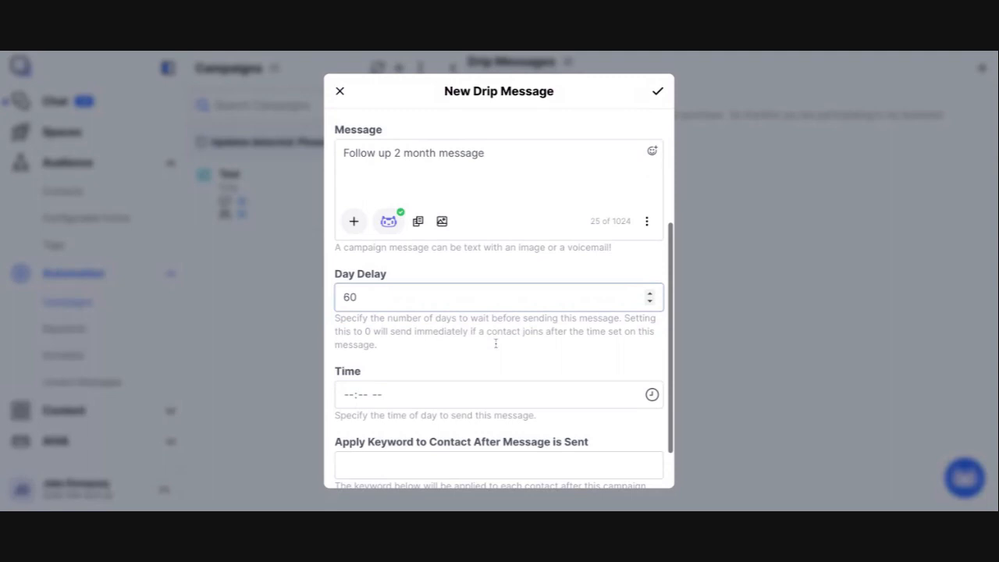
scroll(down, 3)
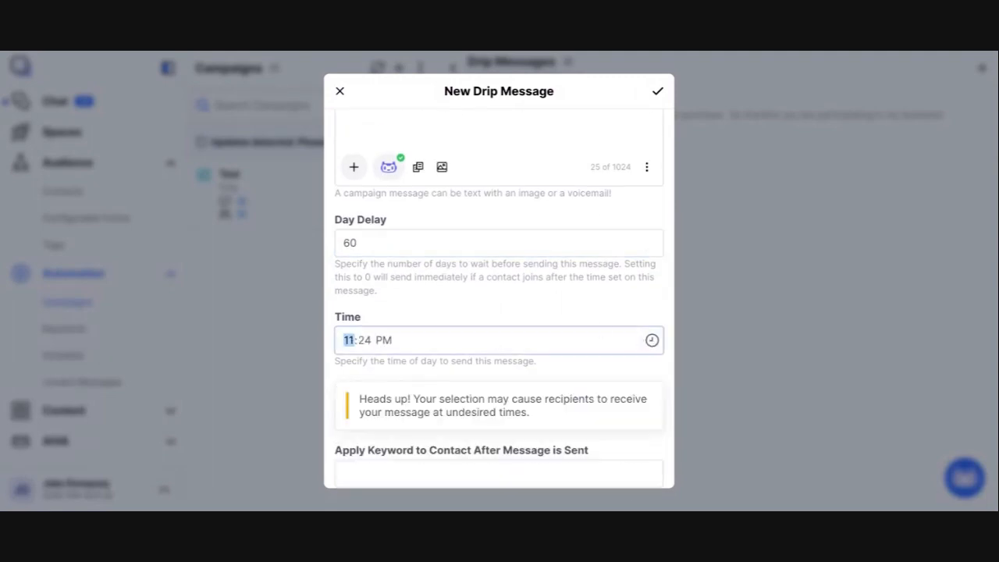
text(09)
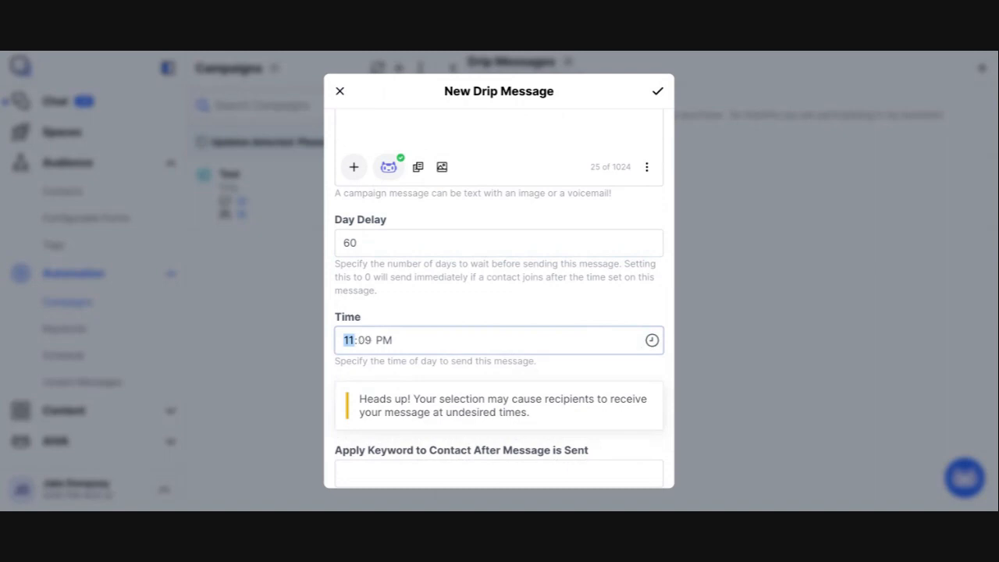
click(657, 91)
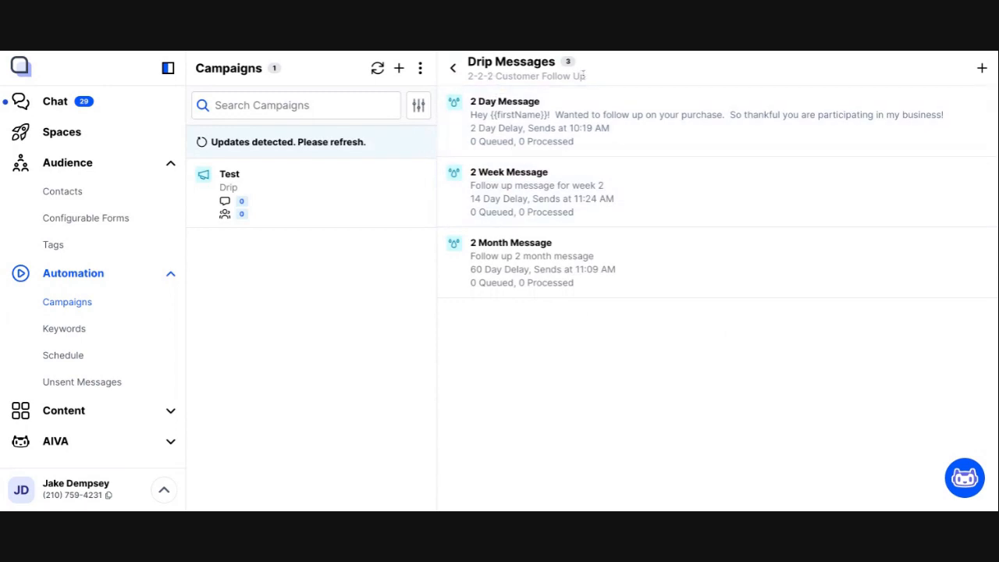
mouse_move(574, 102)
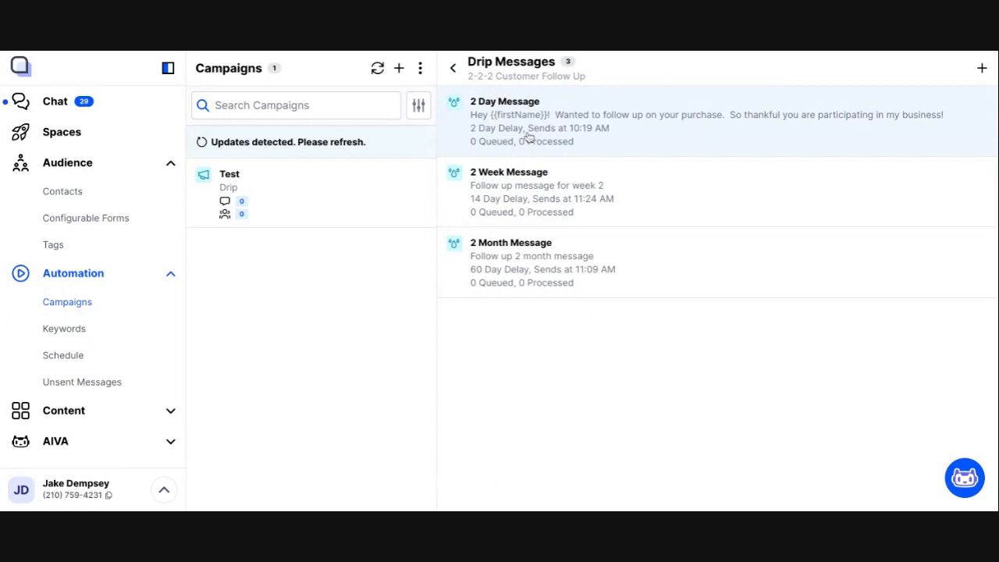
Go back from Drip Messages to the 2-2-2 Customer Follow Up campaign page
click(378, 68)
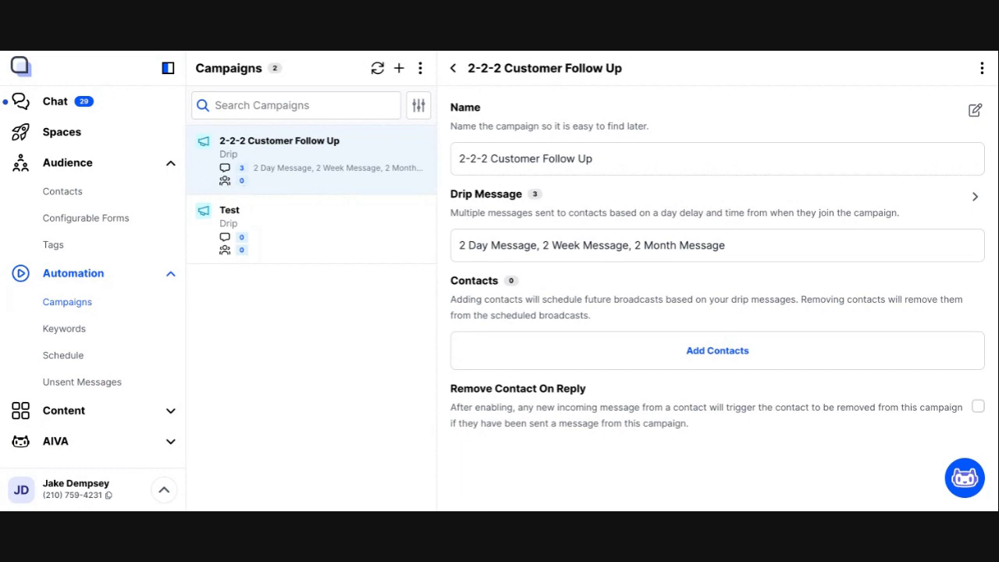
mouse_move(307, 155)
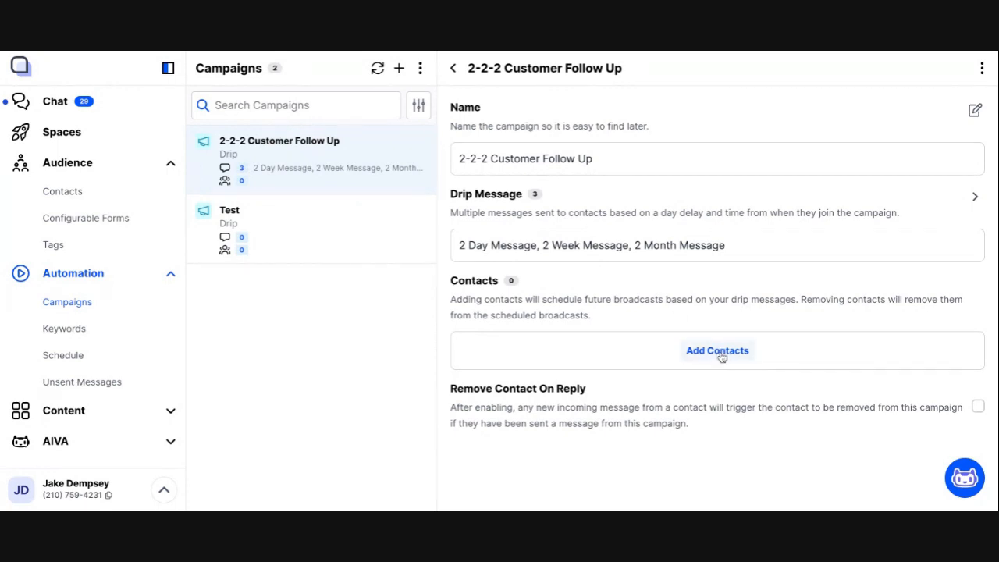
click(716, 350)
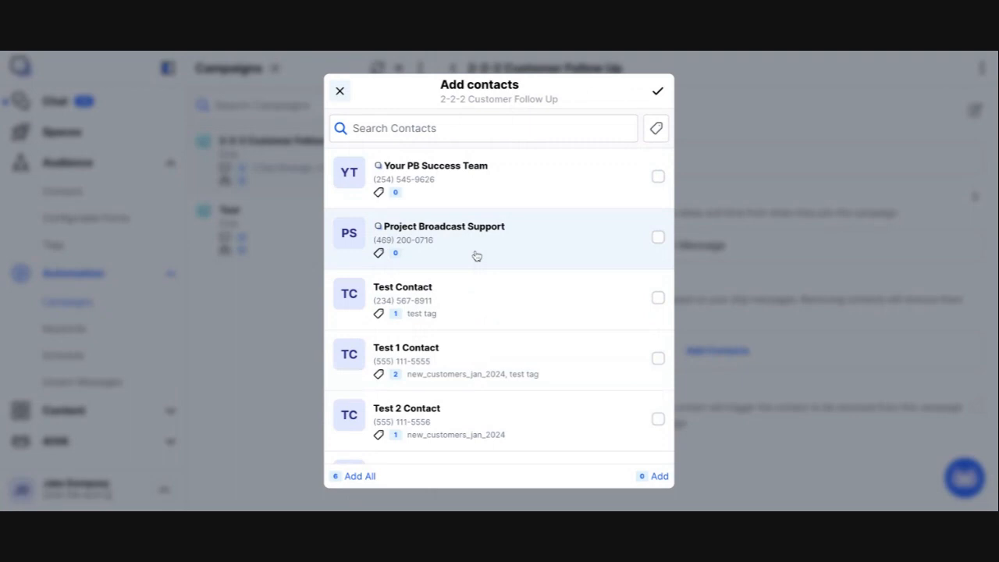
mouse_move(636, 260)
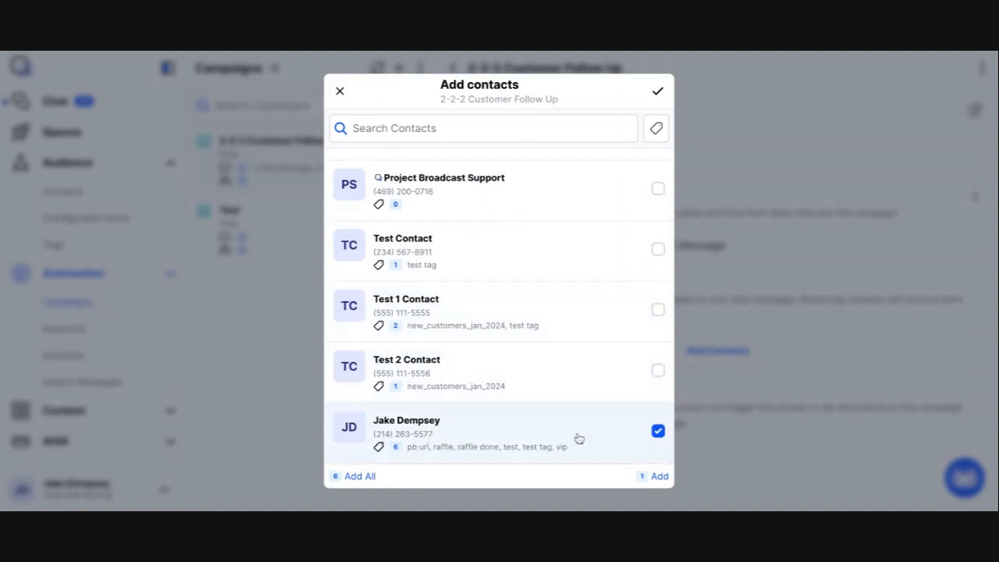
mouse_move(685, 131)
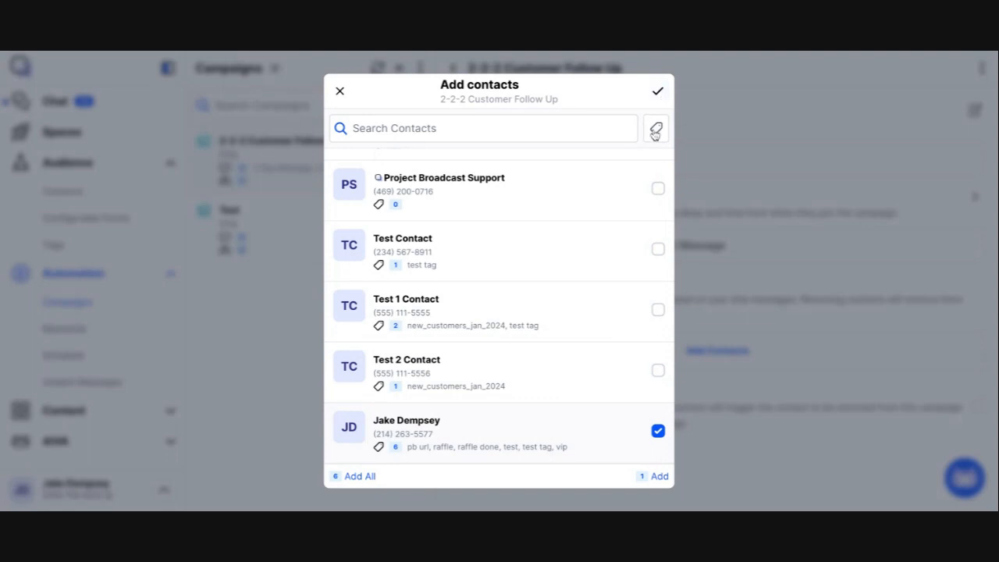
click(655, 128)
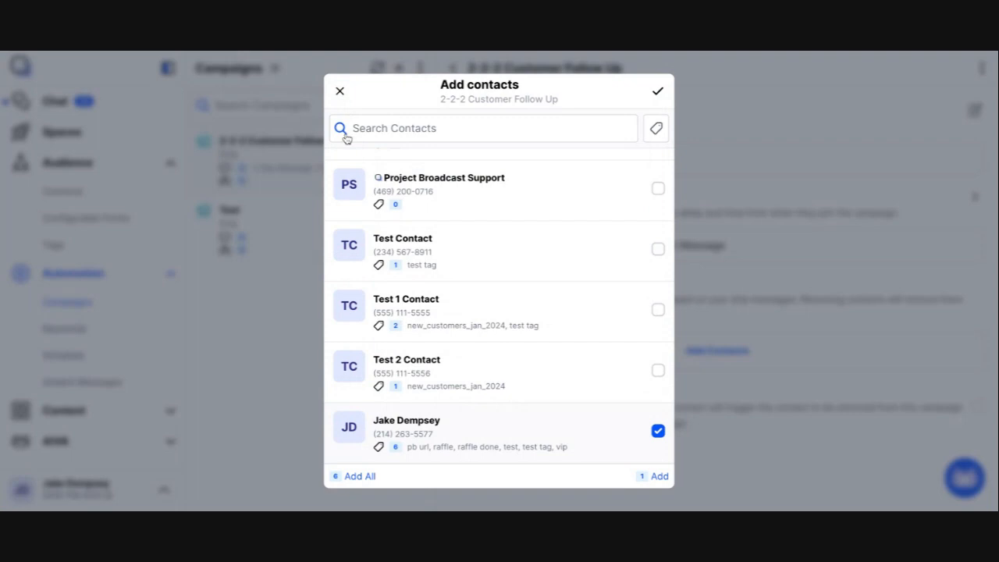
Open Advanced Search and scroll through its term, tag, area code and date filters
click(655, 128)
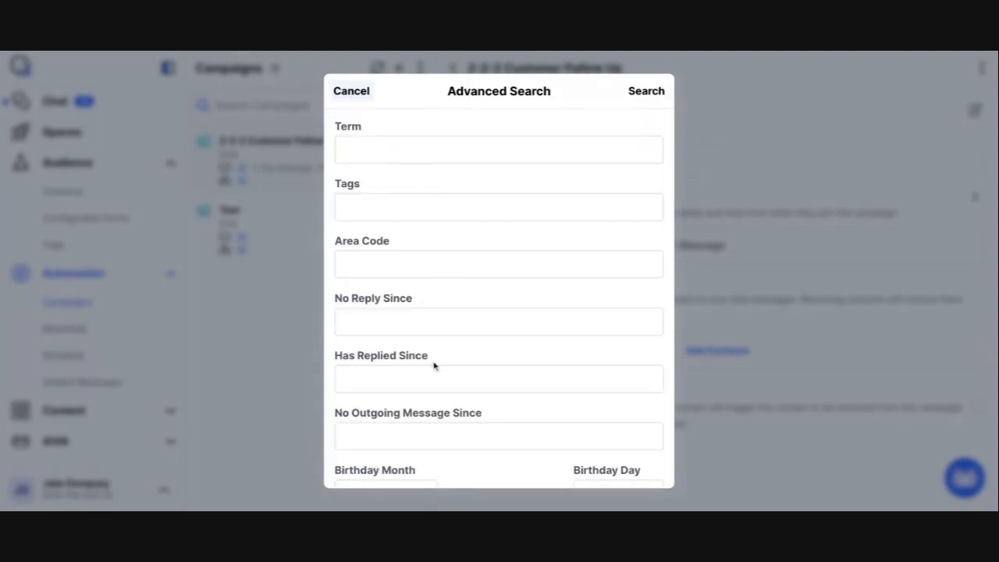
scroll(down, 3)
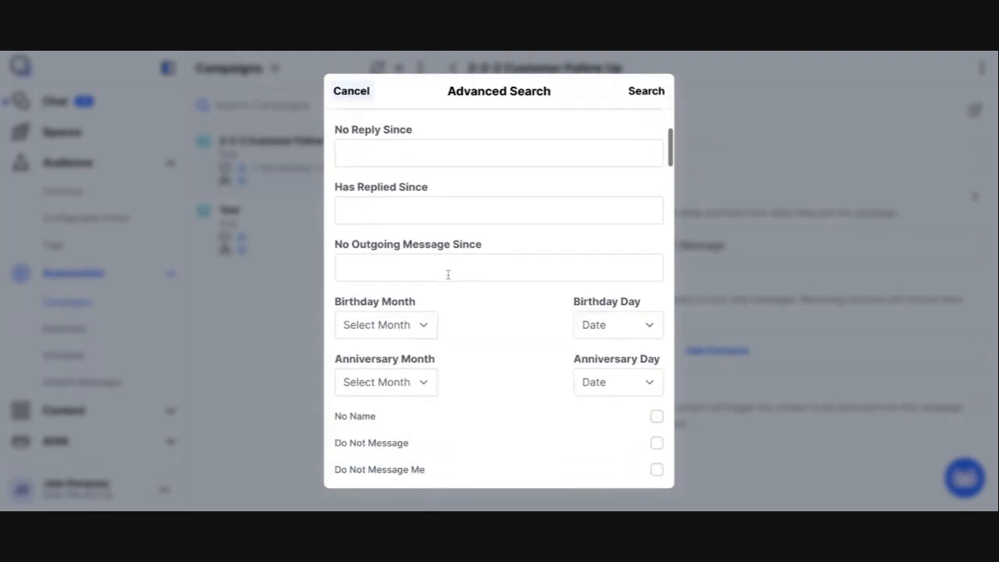
scroll(down, 3)
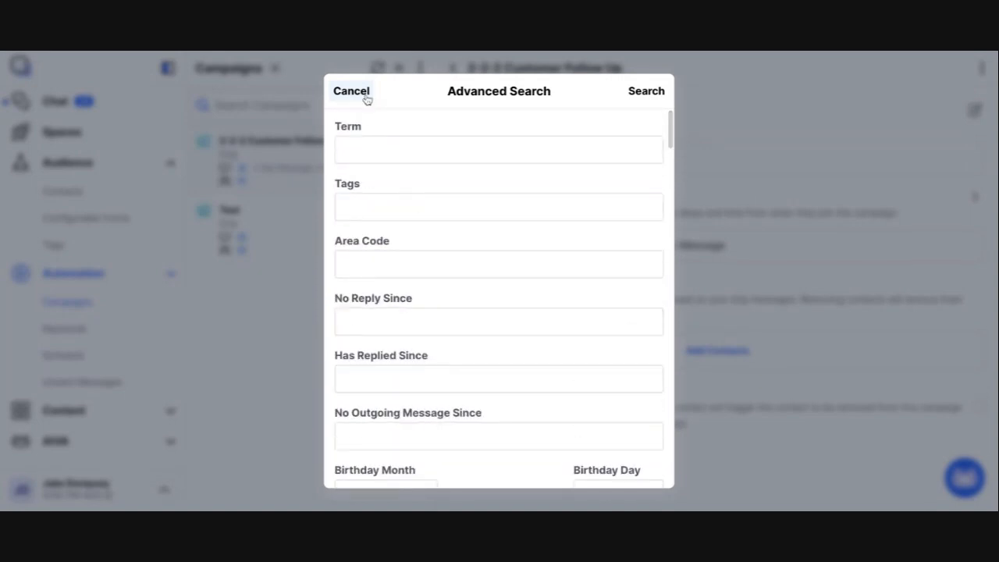
click(351, 91)
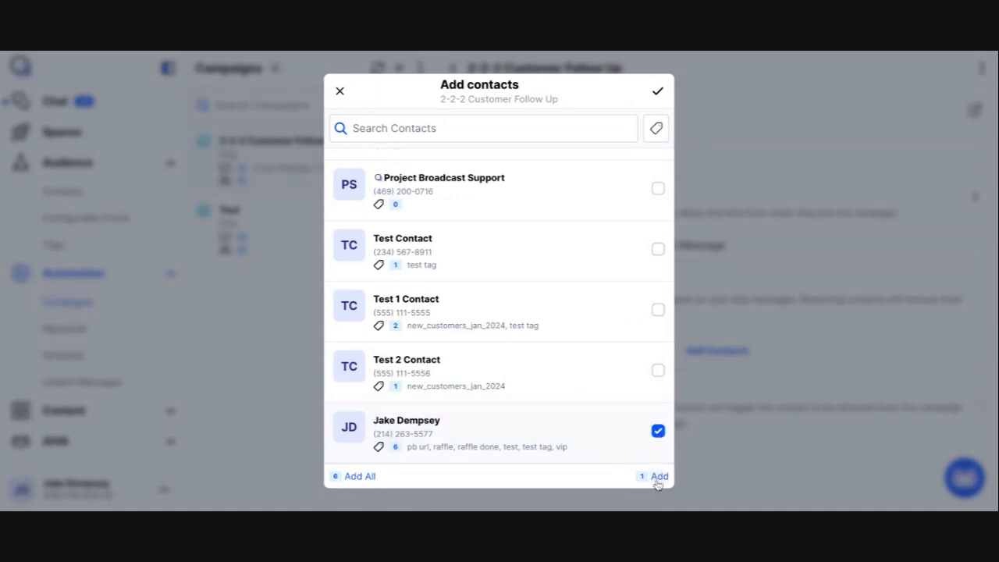
click(659, 476)
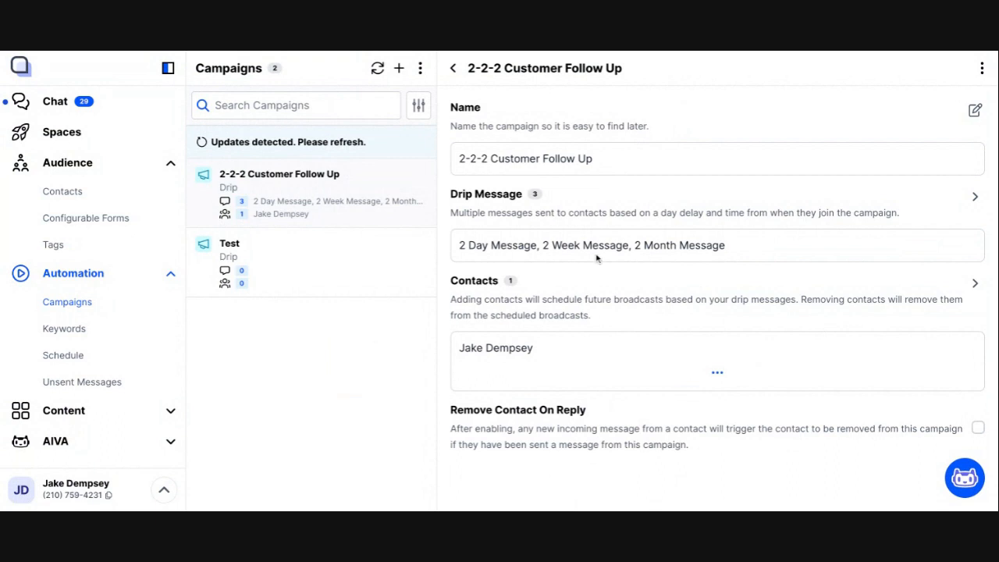
mouse_move(669, 249)
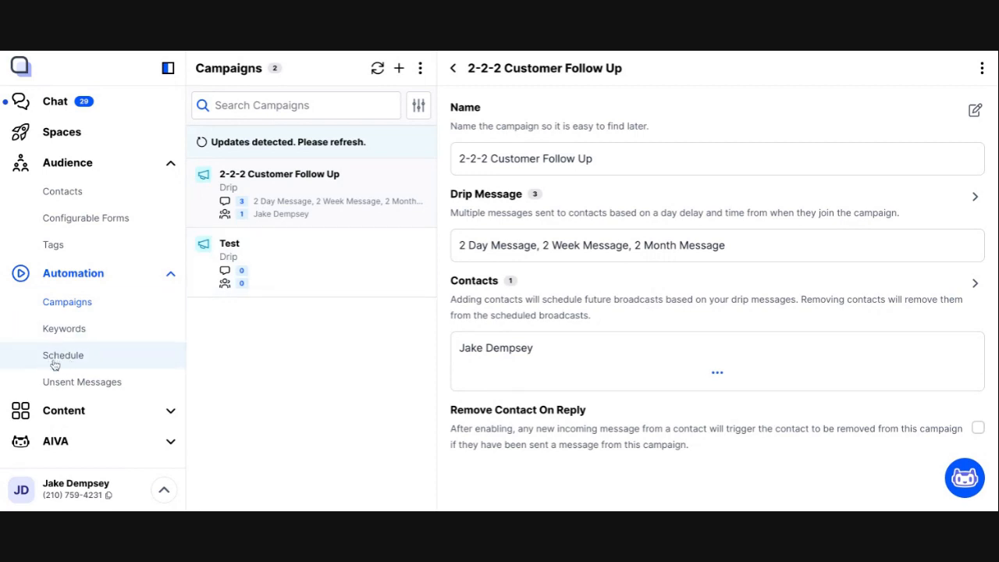
mouse_move(75, 360)
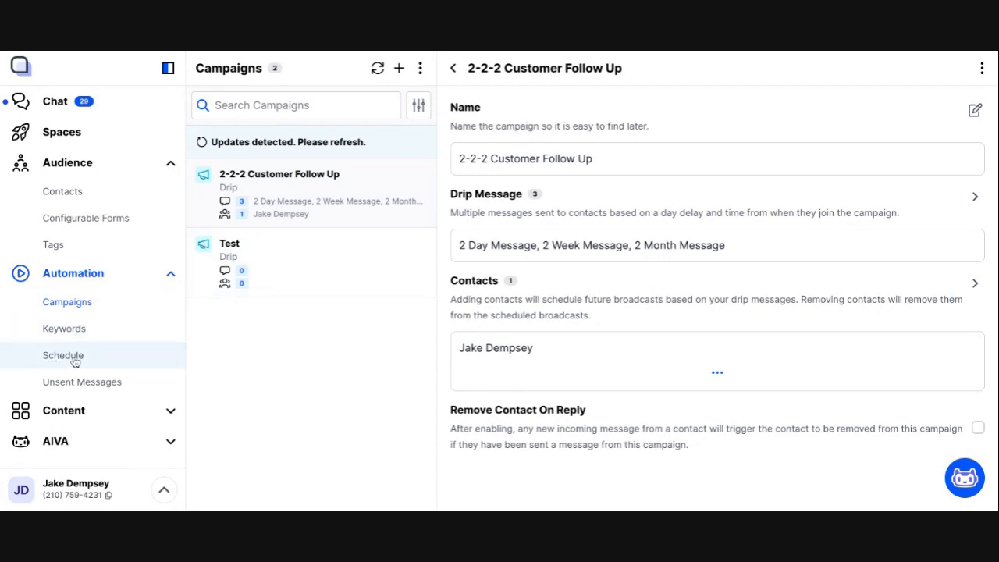
View the Automation Schedule showing drips queued for Mar 1, Mar 13 and Apr 28, 2024
click(63, 355)
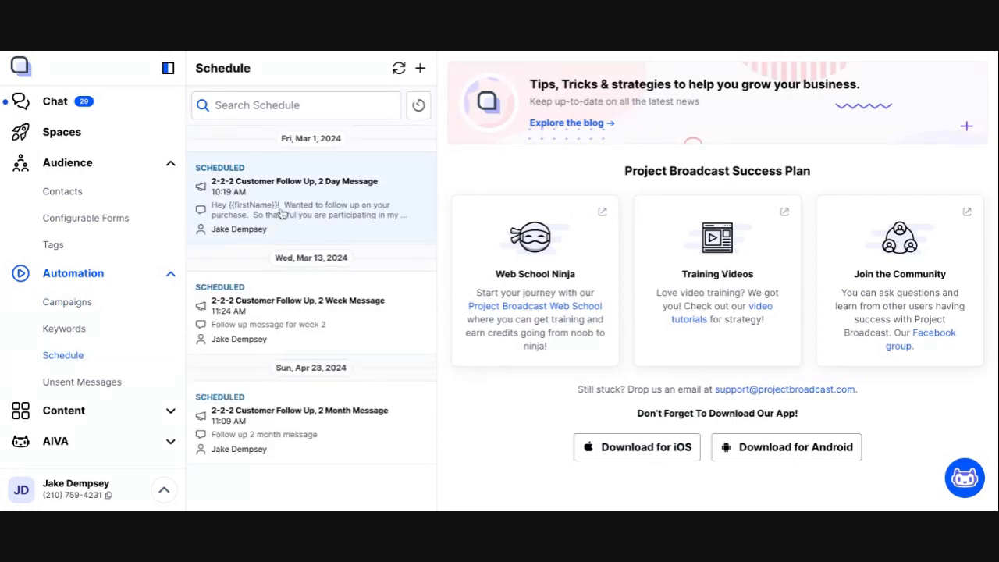
mouse_move(310, 144)
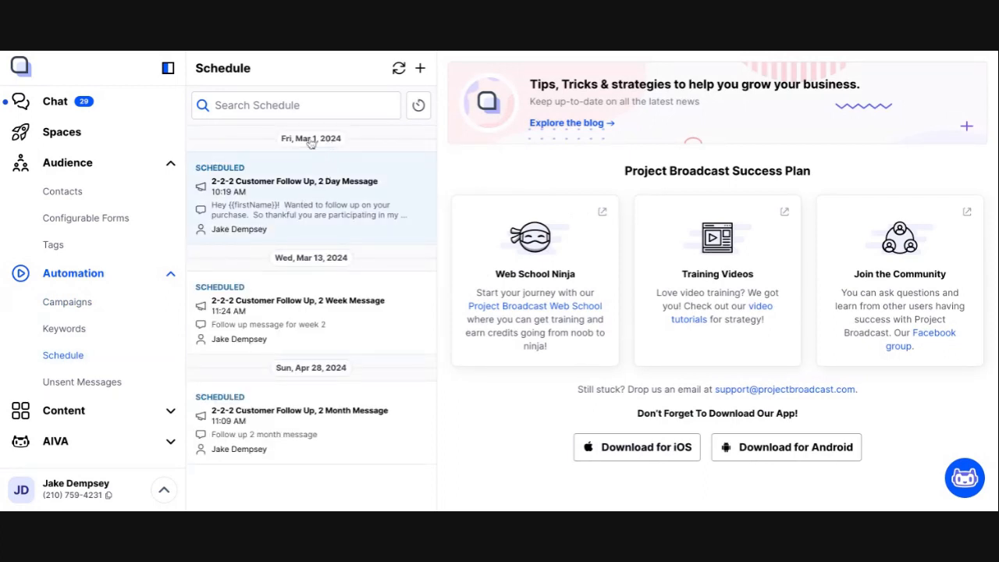
mouse_move(304, 232)
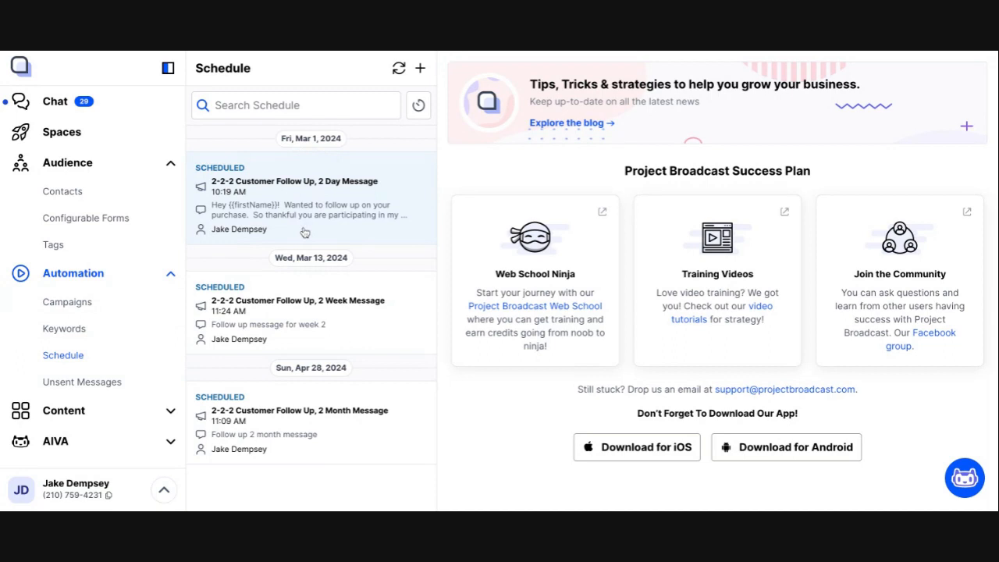
mouse_move(368, 203)
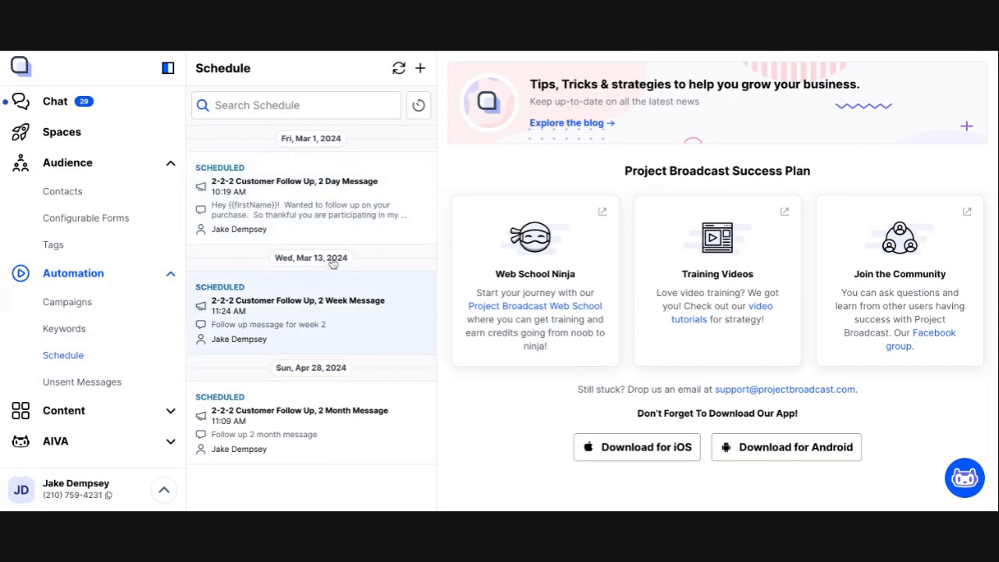
mouse_move(345, 322)
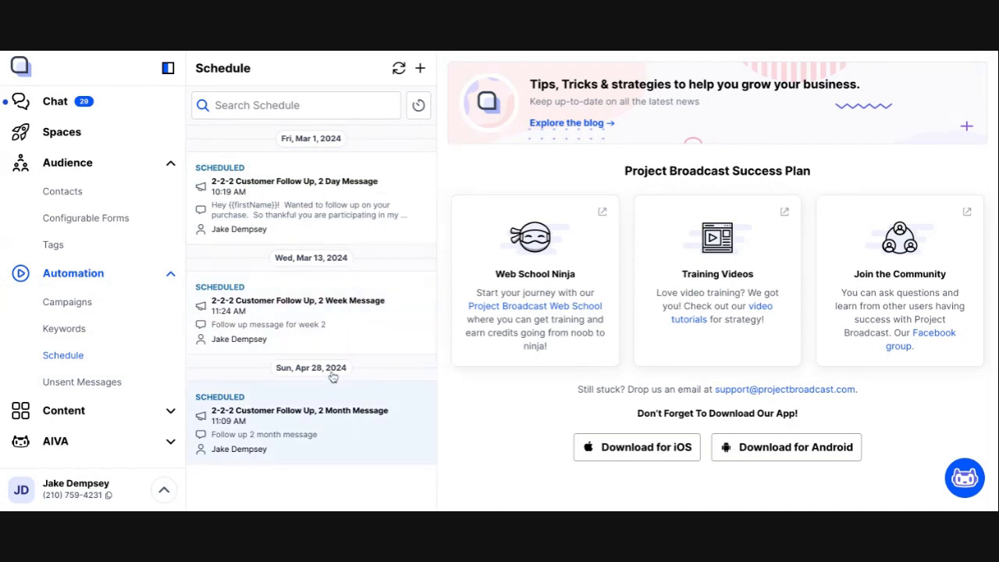
mouse_move(340, 430)
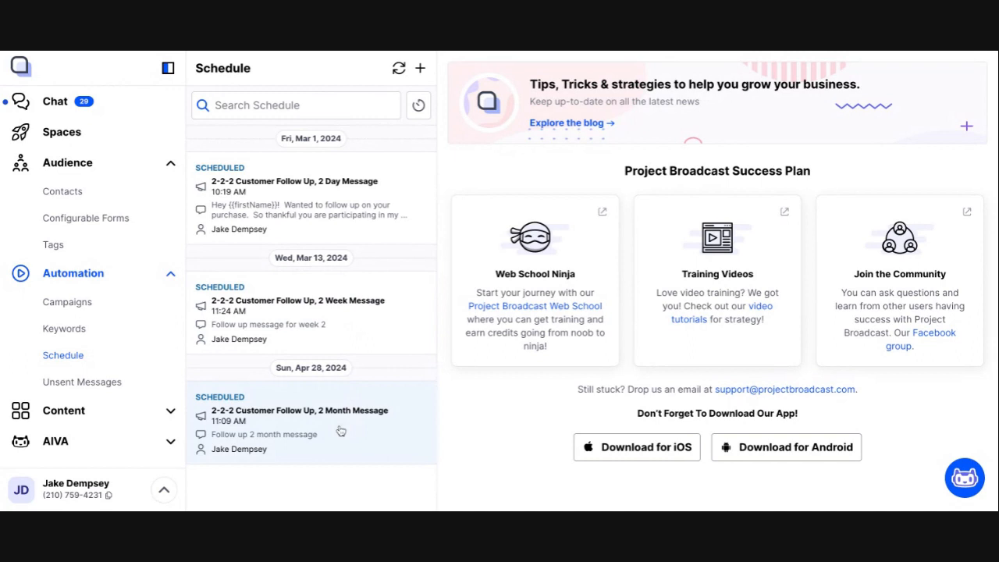
mouse_move(341, 431)
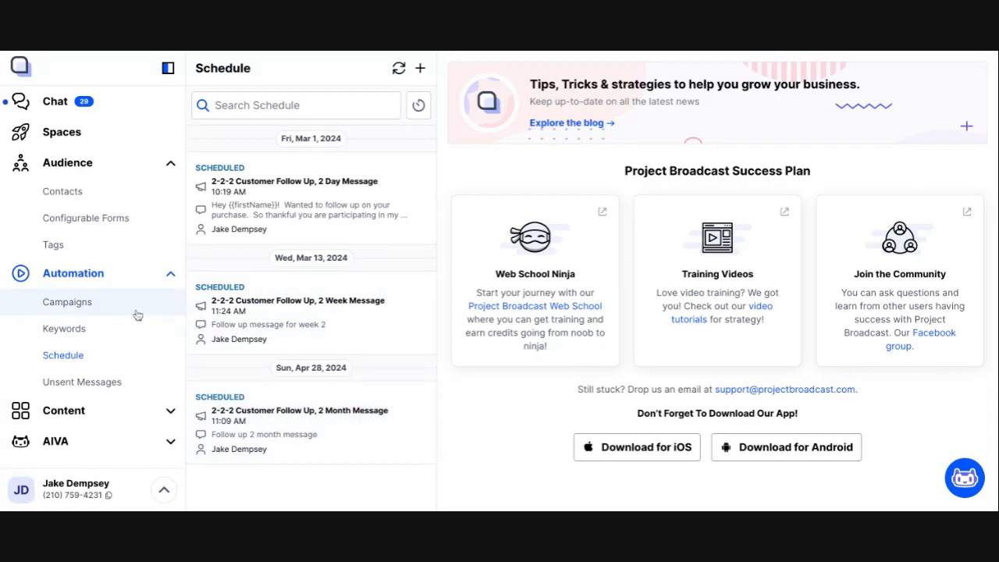
click(67, 302)
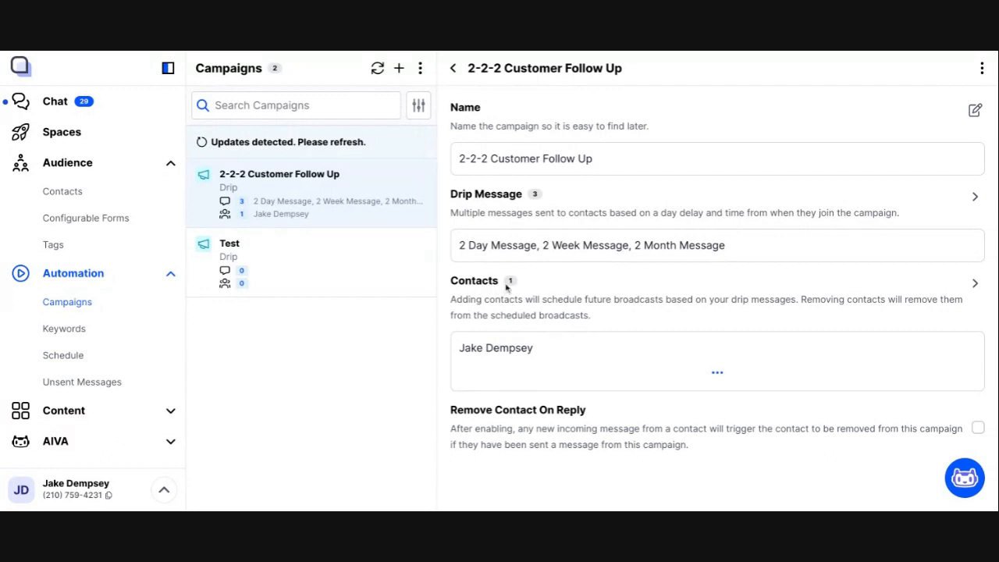
mouse_move(506, 302)
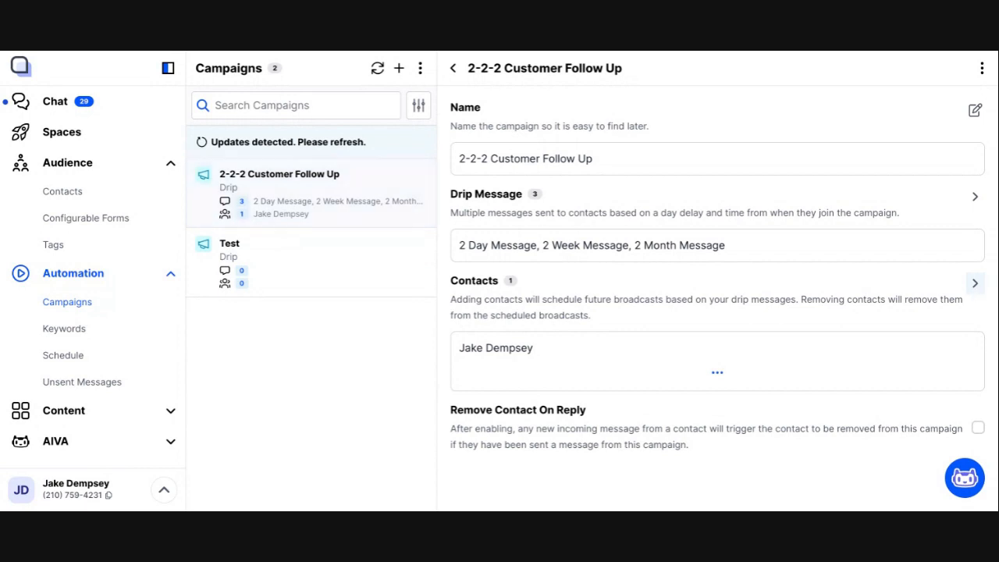
click(974, 283)
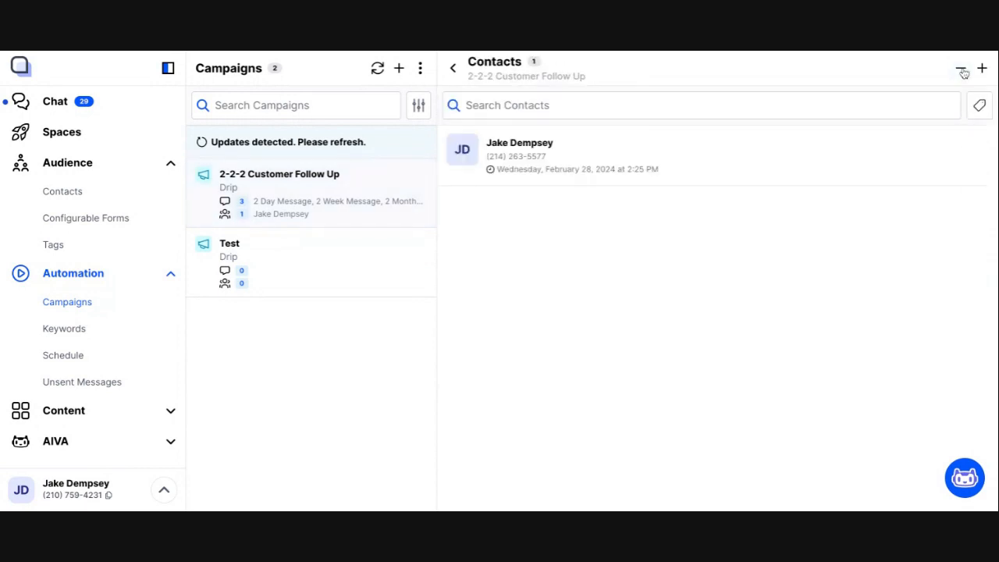
click(962, 71)
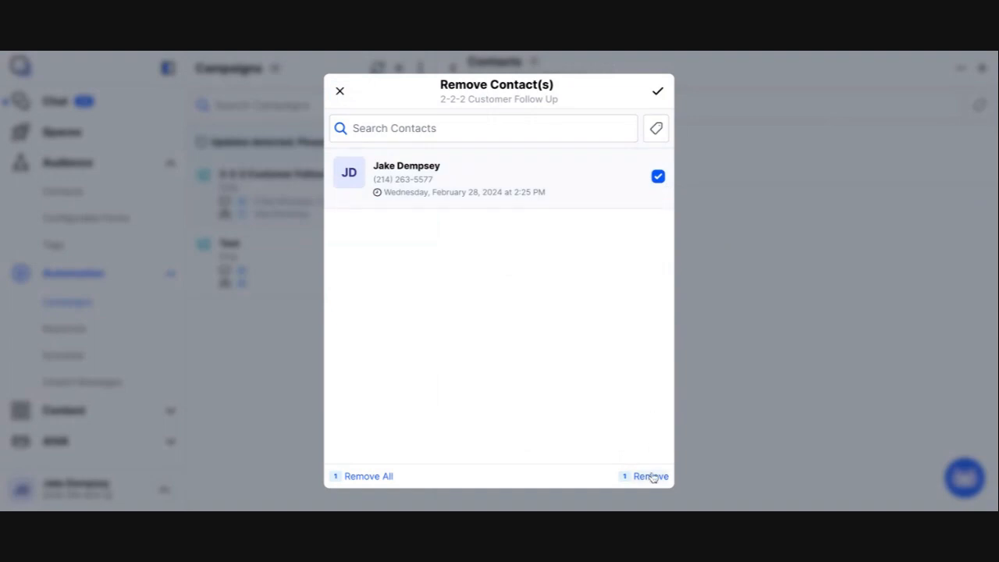
click(650, 475)
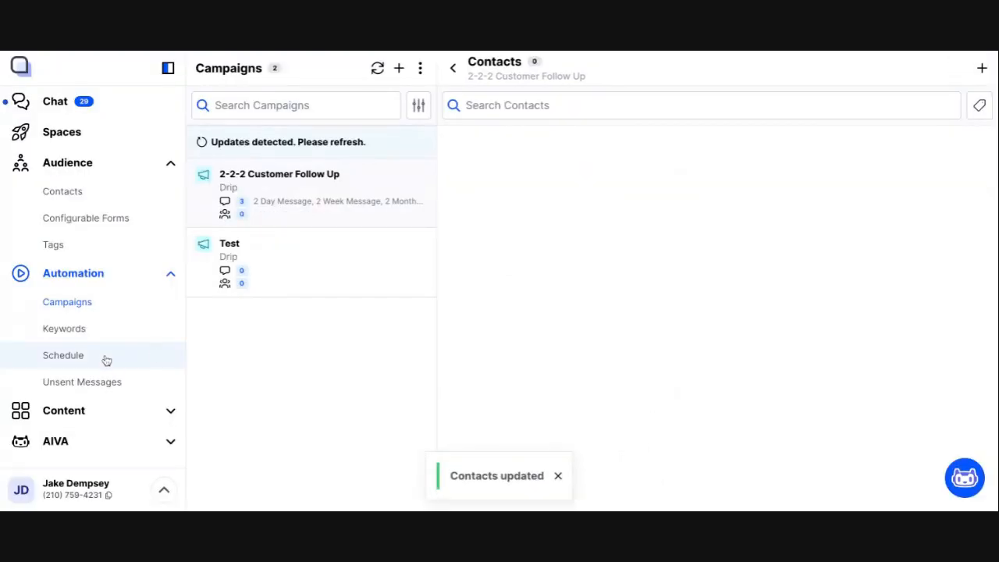
Check the Automation Schedule, now empty of the three follow-up drips
click(62, 355)
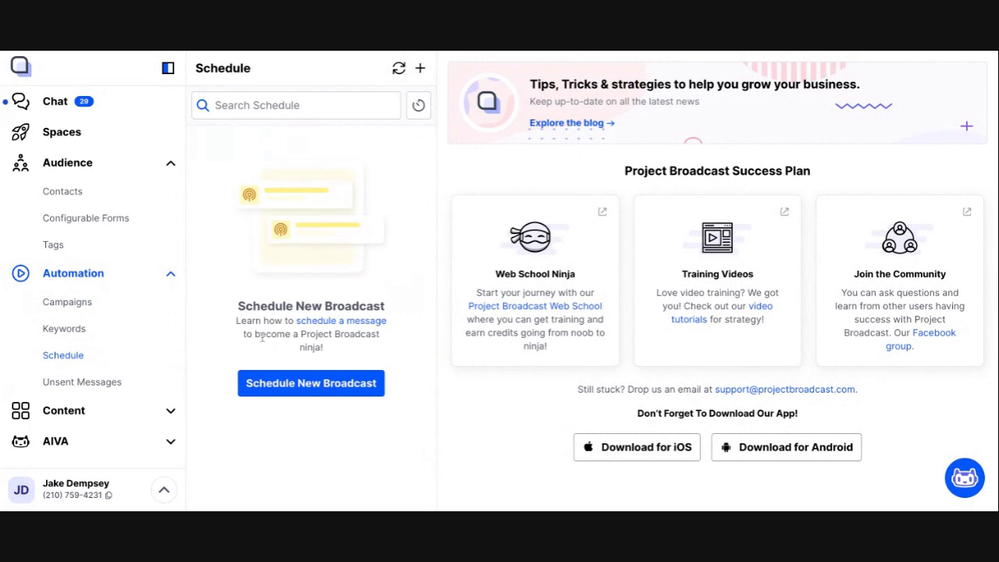
mouse_move(261, 337)
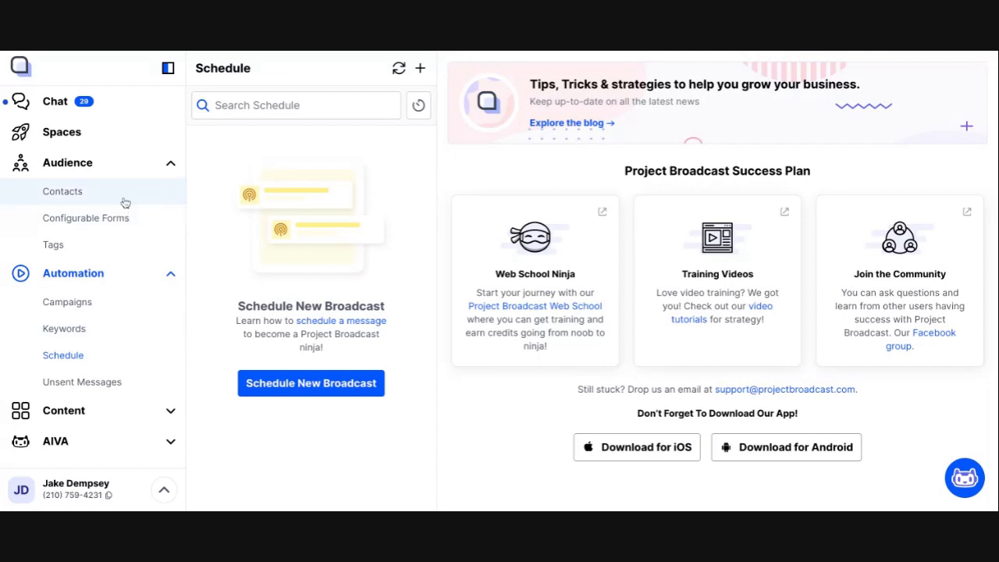
click(62, 191)
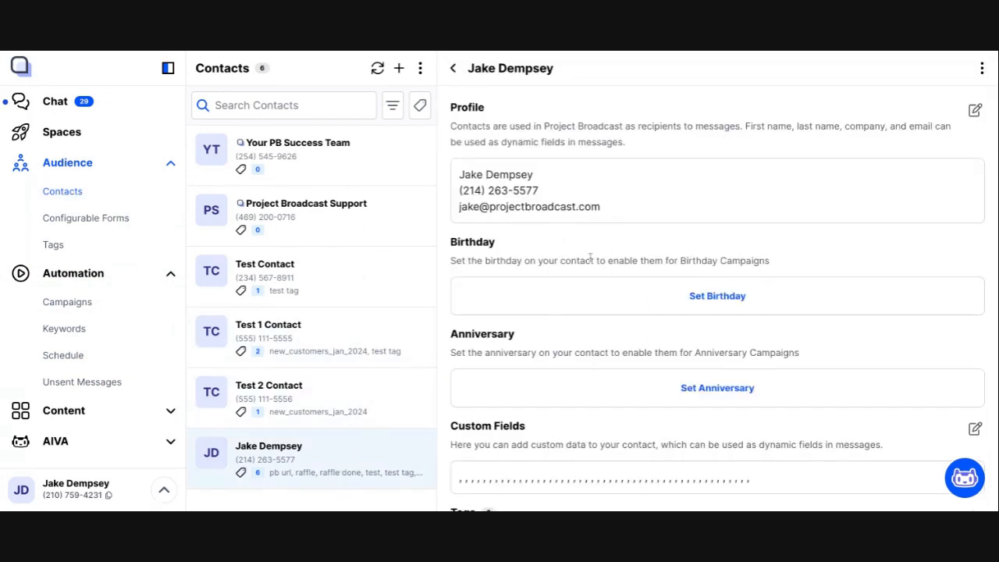
scroll(down, 3)
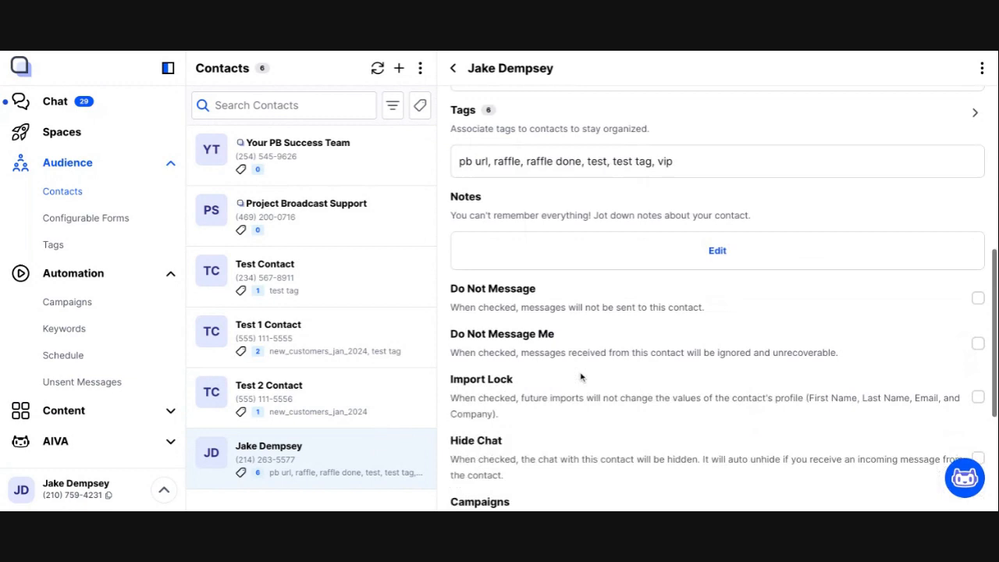
scroll(down, 3)
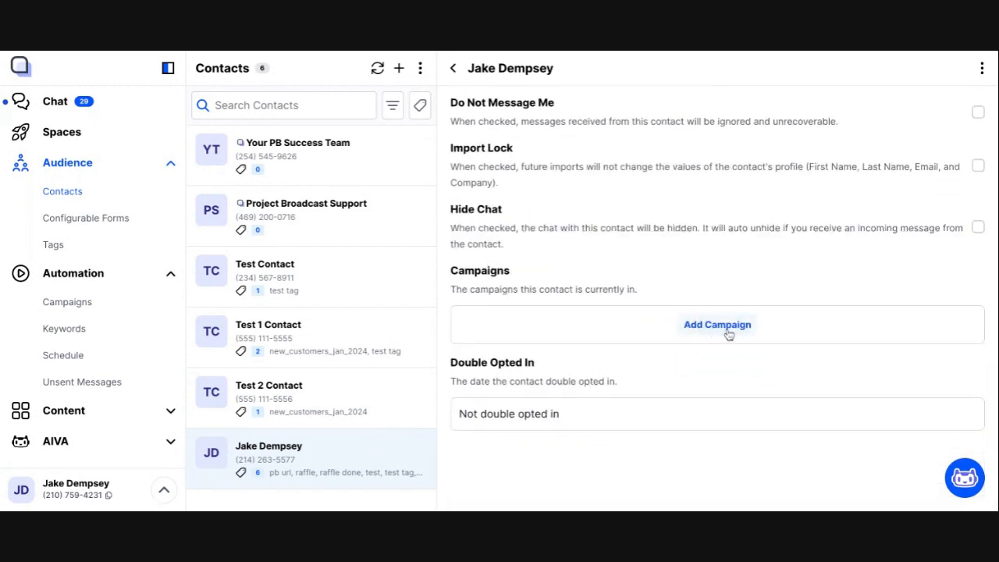
mouse_move(721, 335)
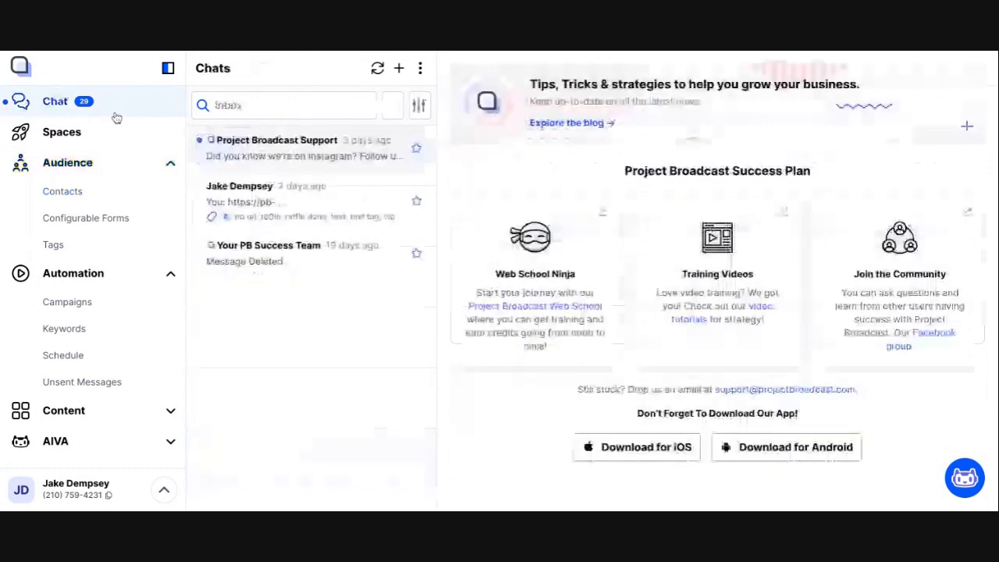
click(240, 194)
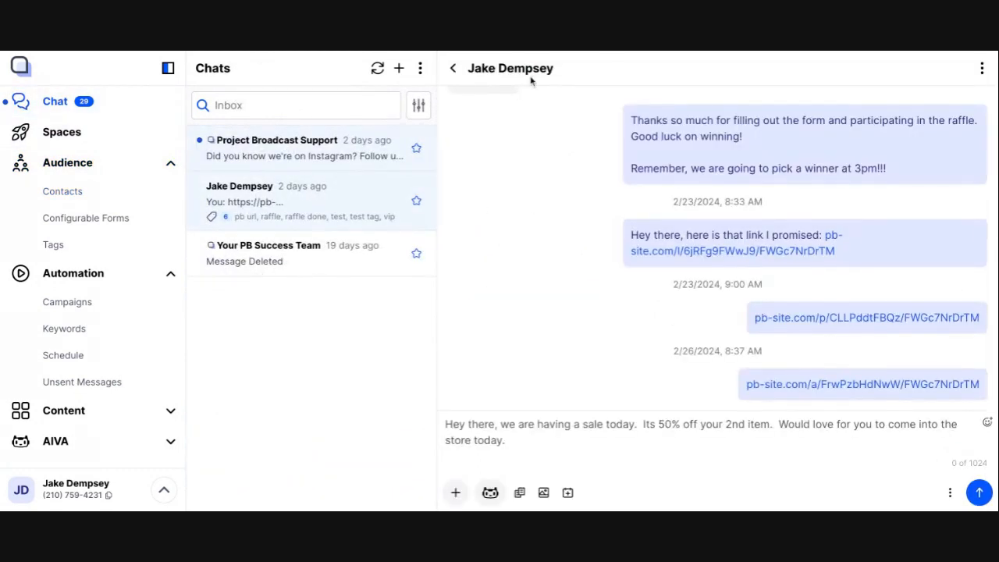
triple_click(699, 423)
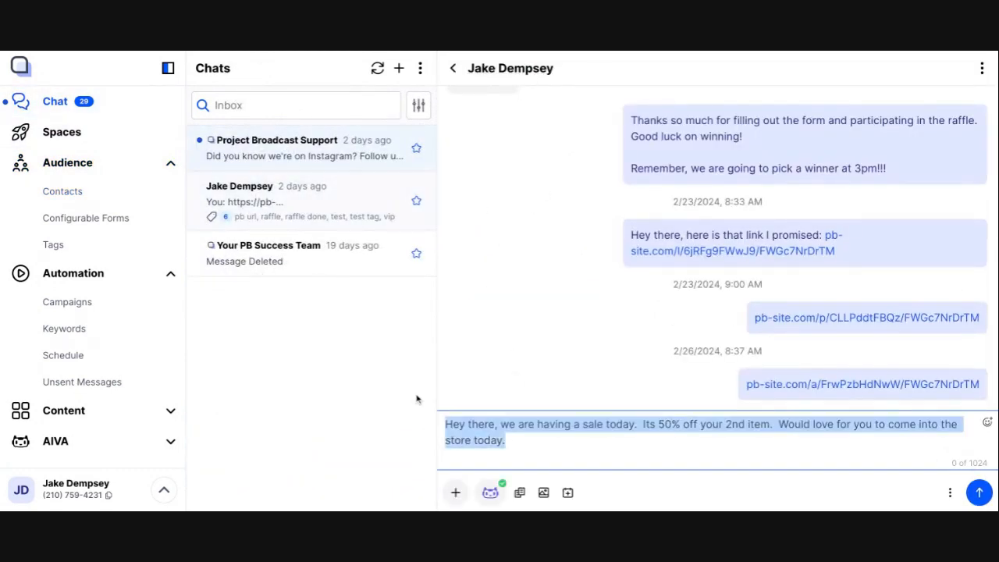
click(982, 68)
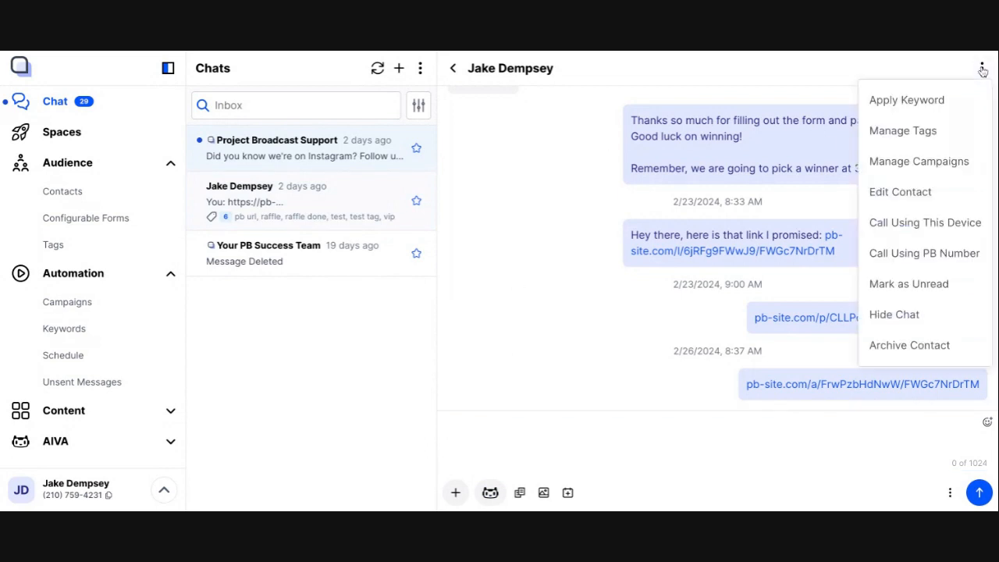
click(918, 161)
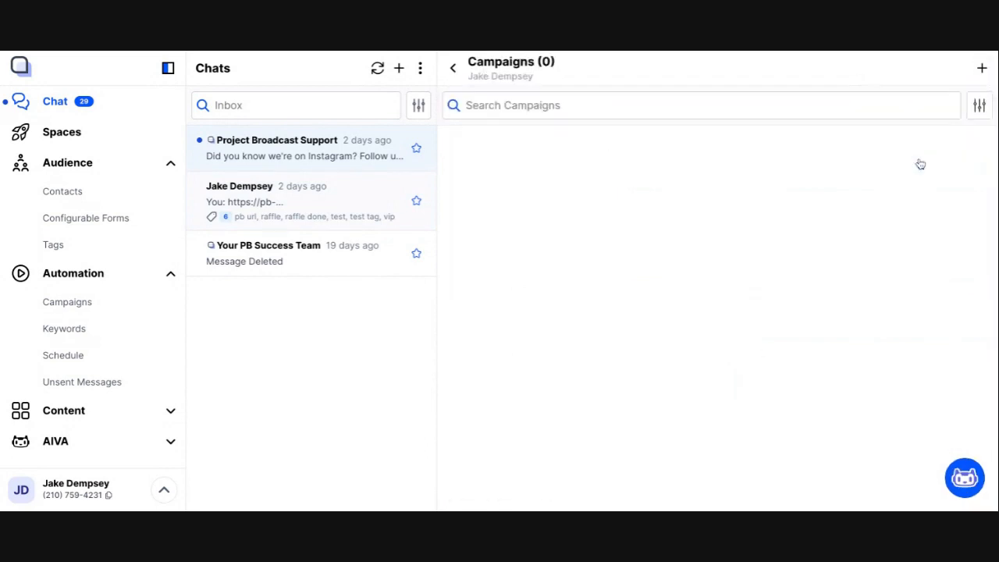
mouse_move(713, 187)
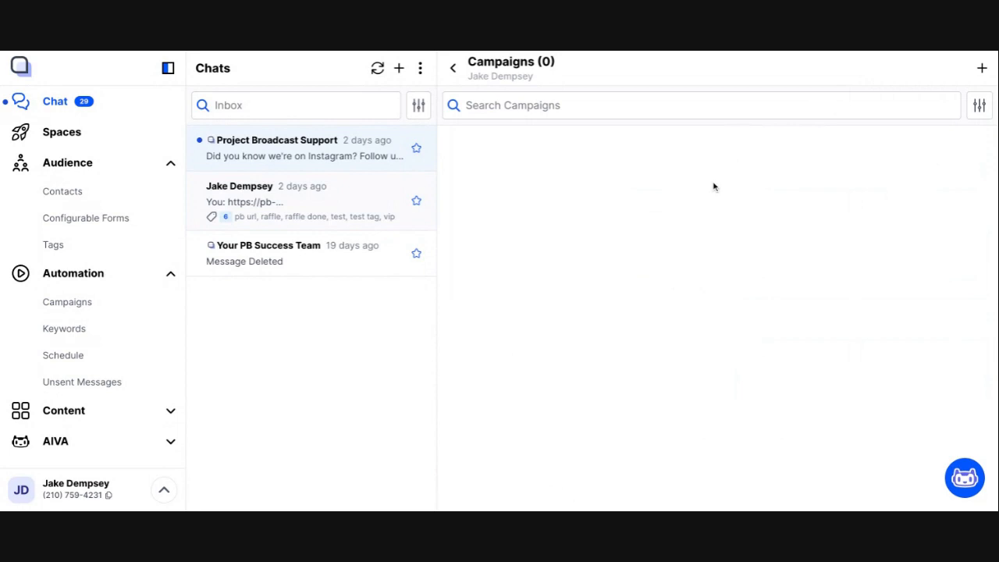
click(453, 68)
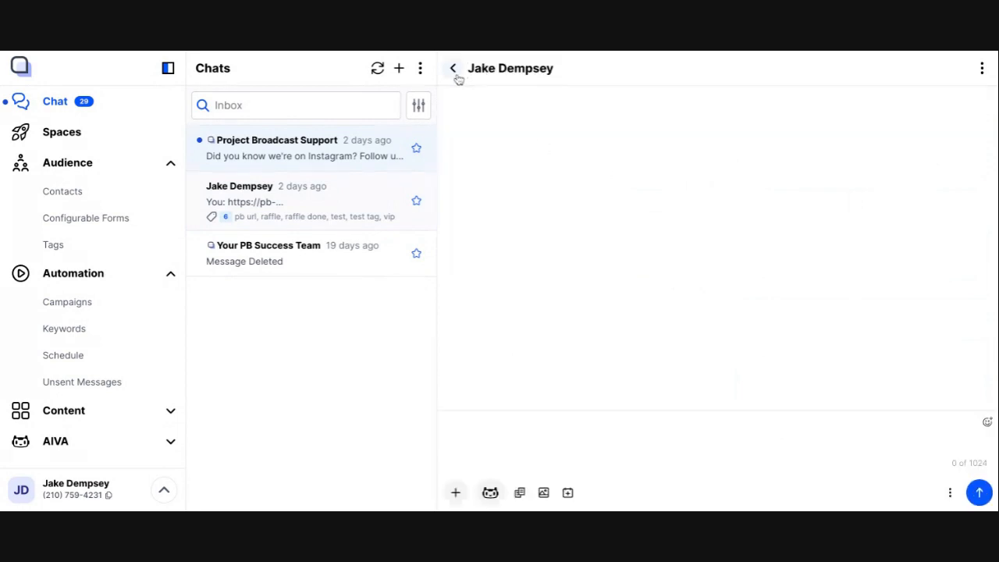
click(64, 328)
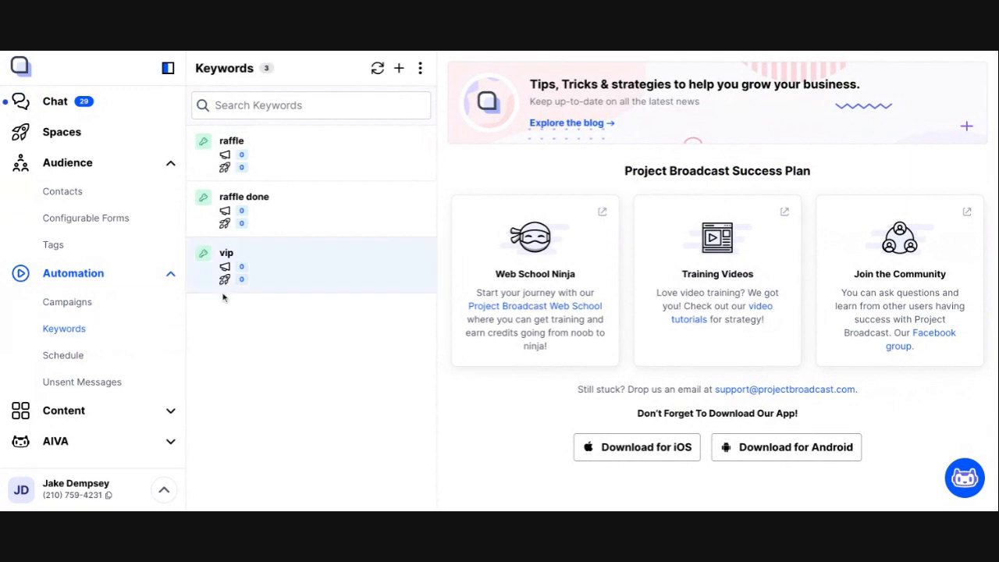
Review the vip keyword's Join Campaigns settings, then reopen 2-2-2 Customer Follow Up
click(226, 252)
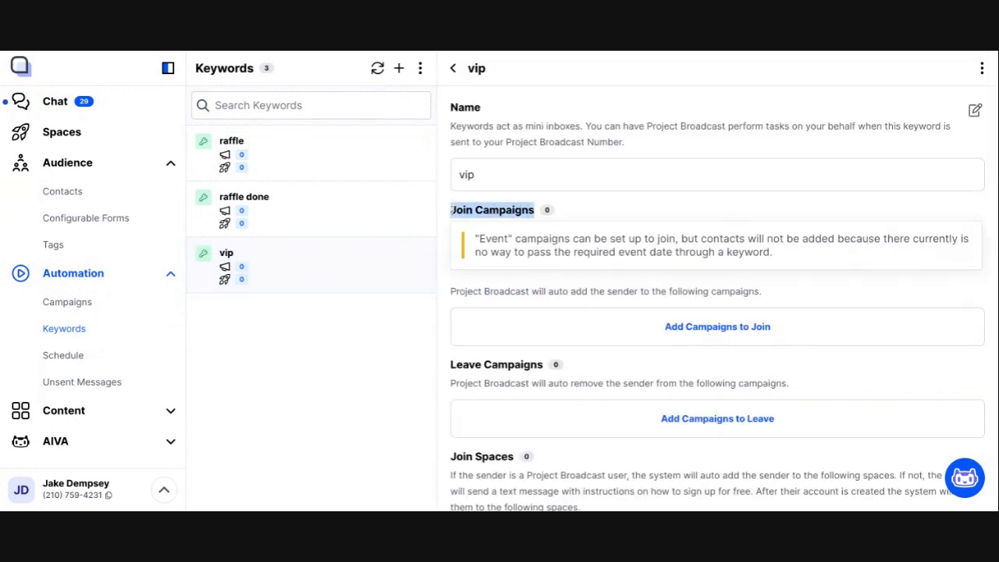
mouse_move(716, 326)
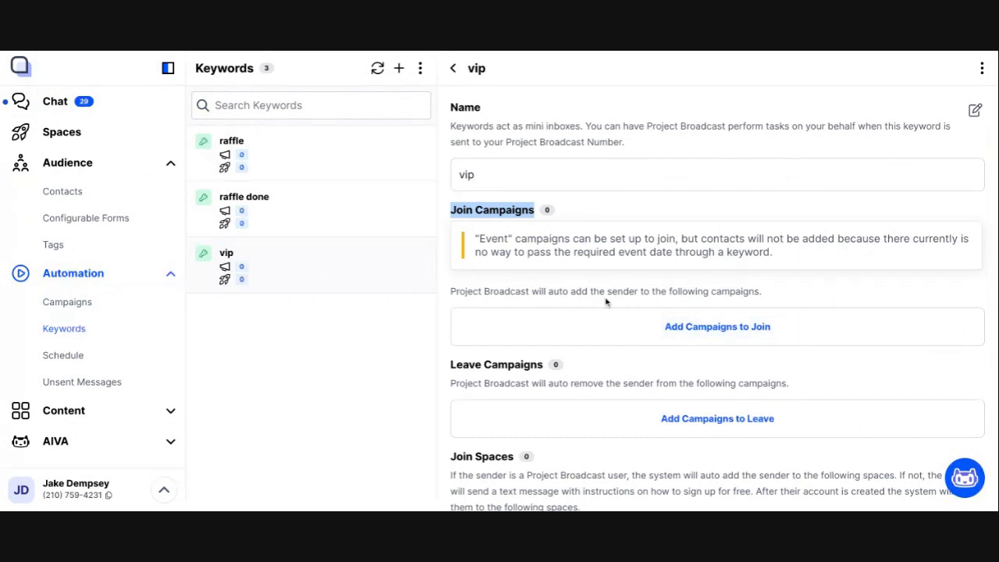
double_click(466, 174)
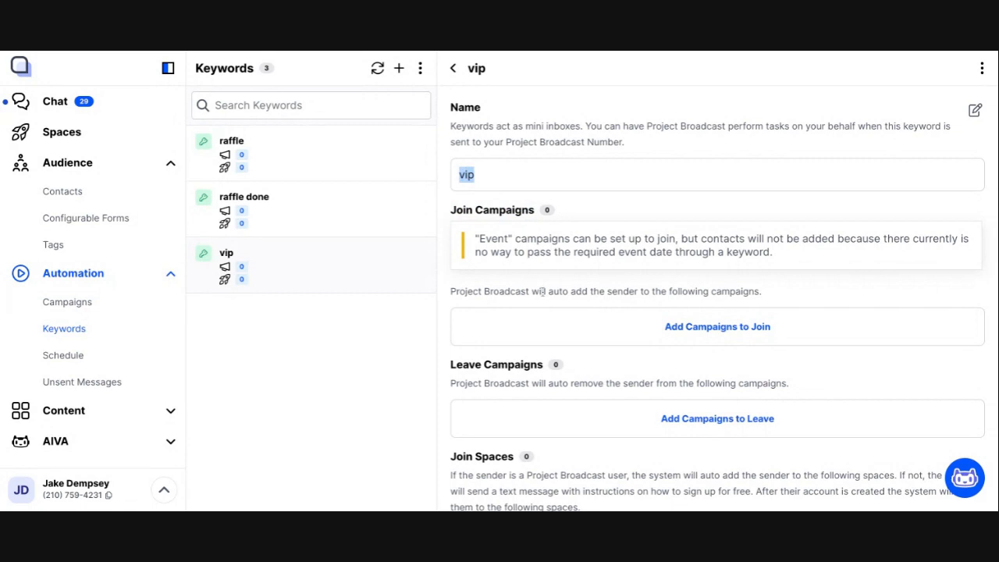
mouse_move(644, 316)
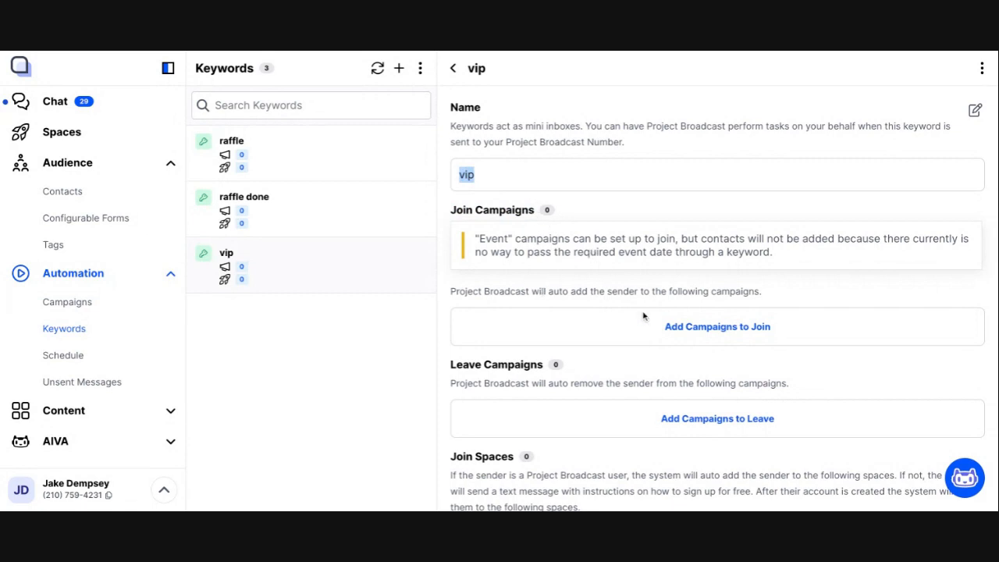
mouse_move(709, 334)
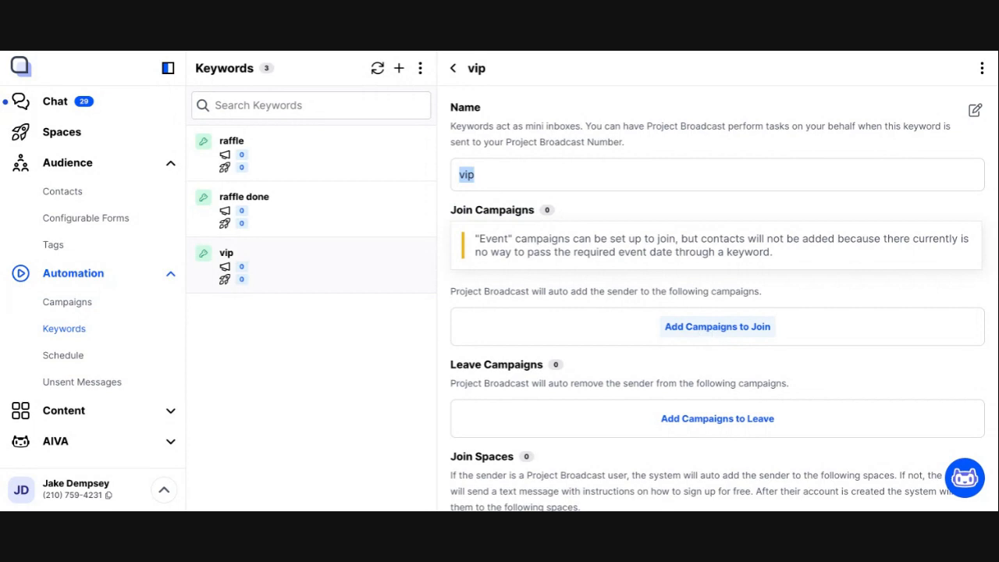
mouse_move(707, 342)
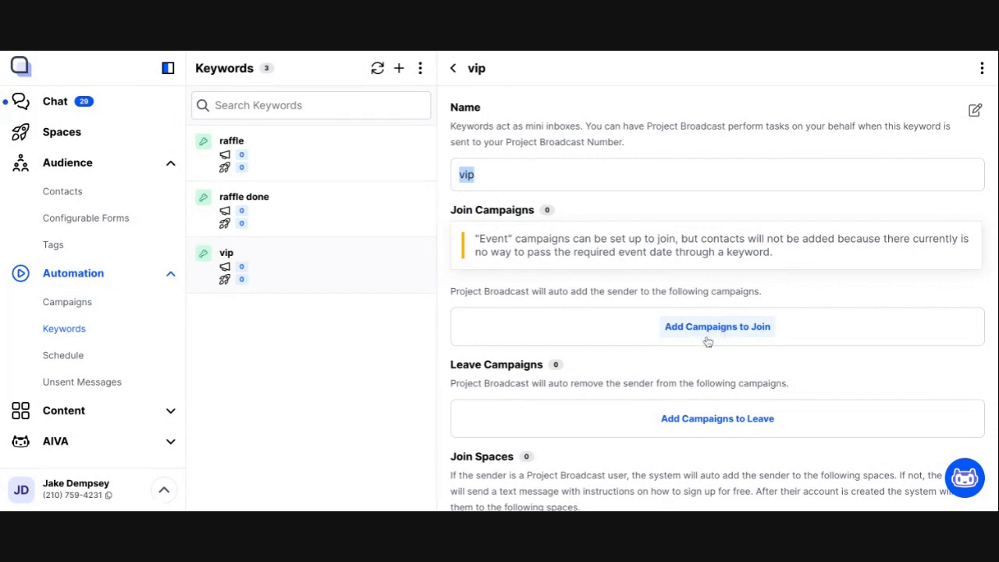
mouse_move(504, 346)
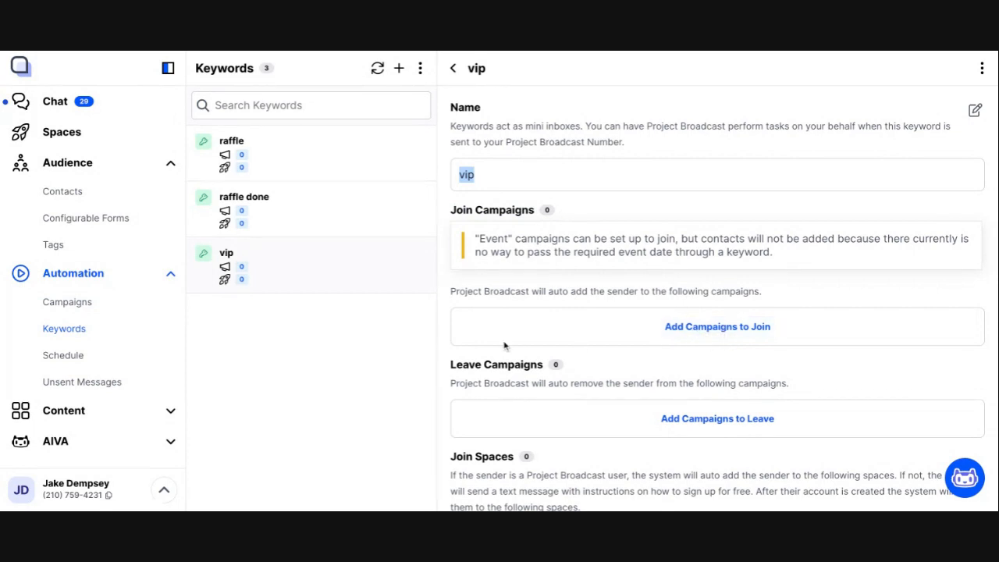
click(67, 302)
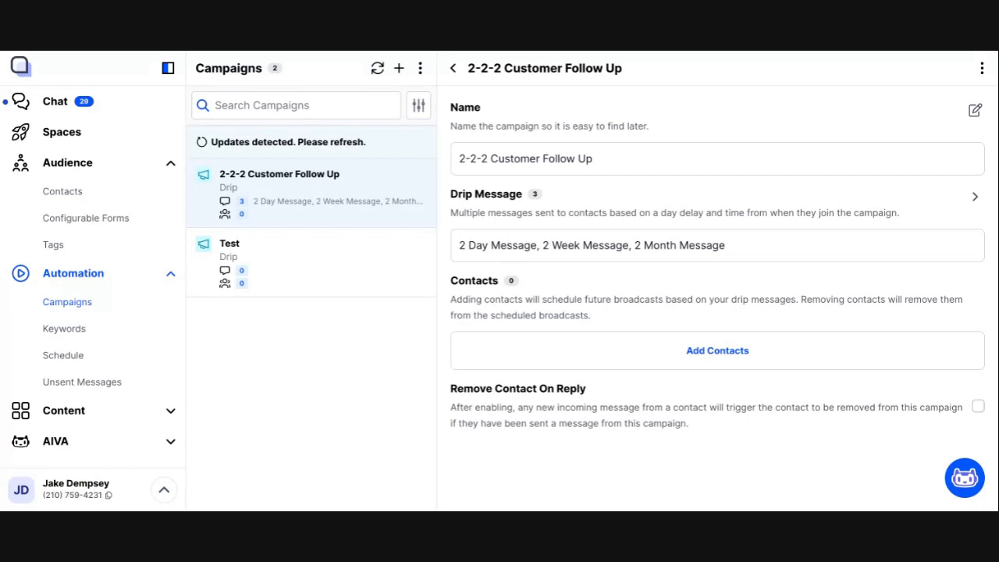
double_click(516, 388)
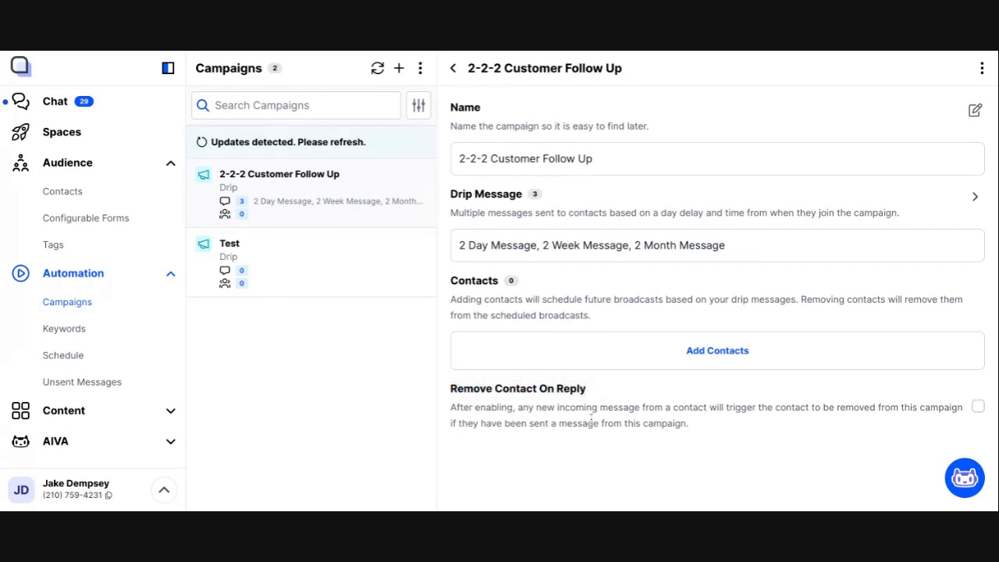
mouse_move(544, 115)
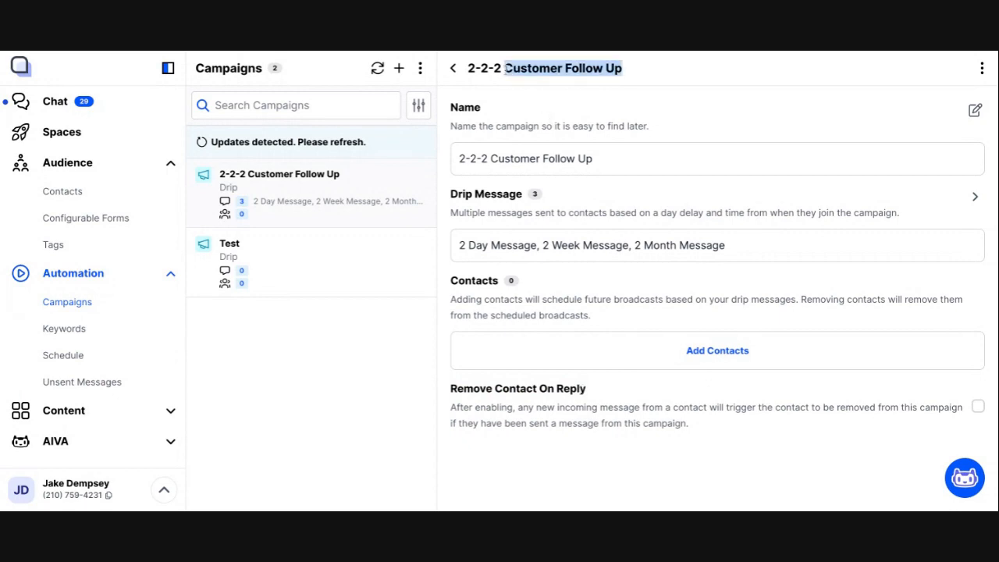
double_click(513, 245)
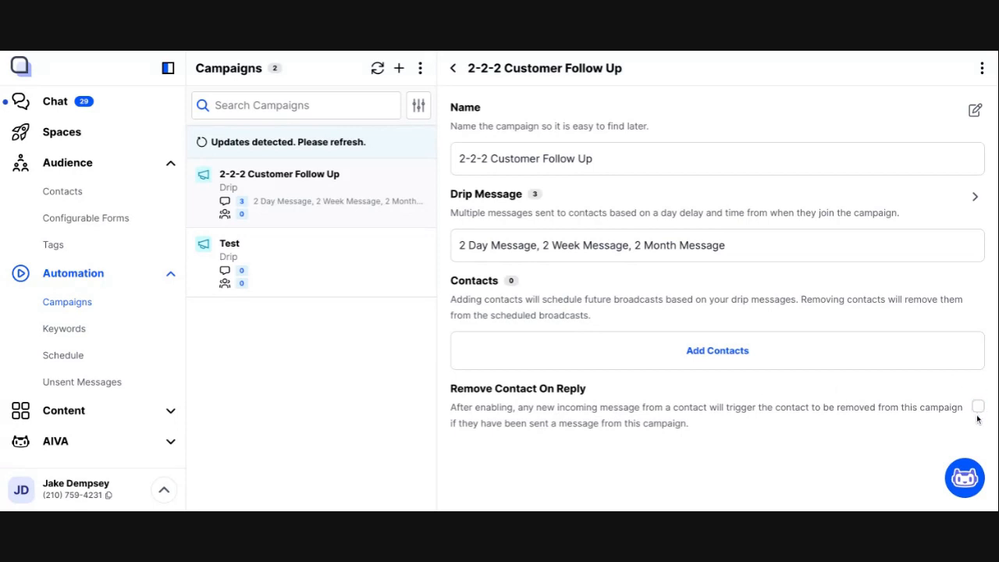
mouse_move(734, 445)
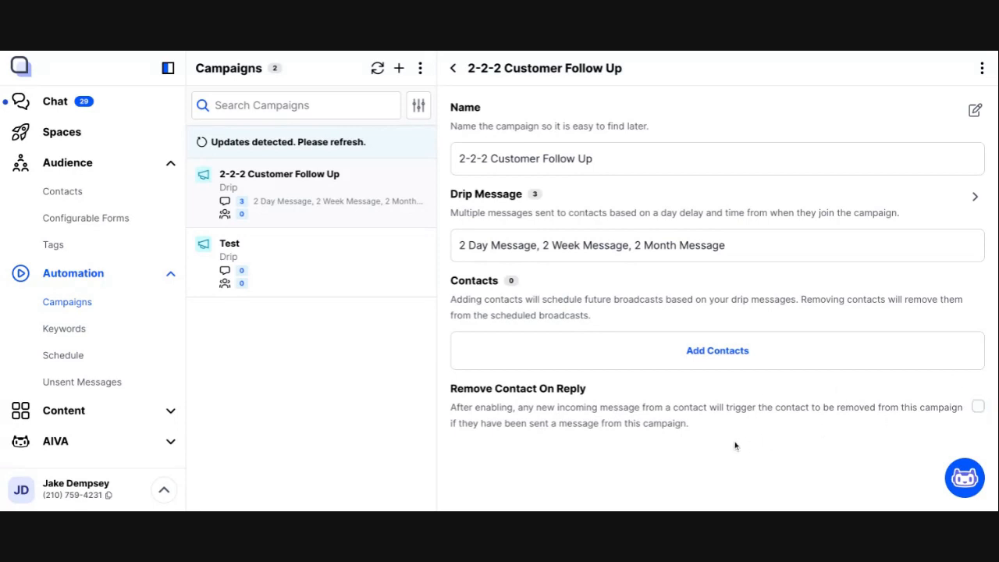